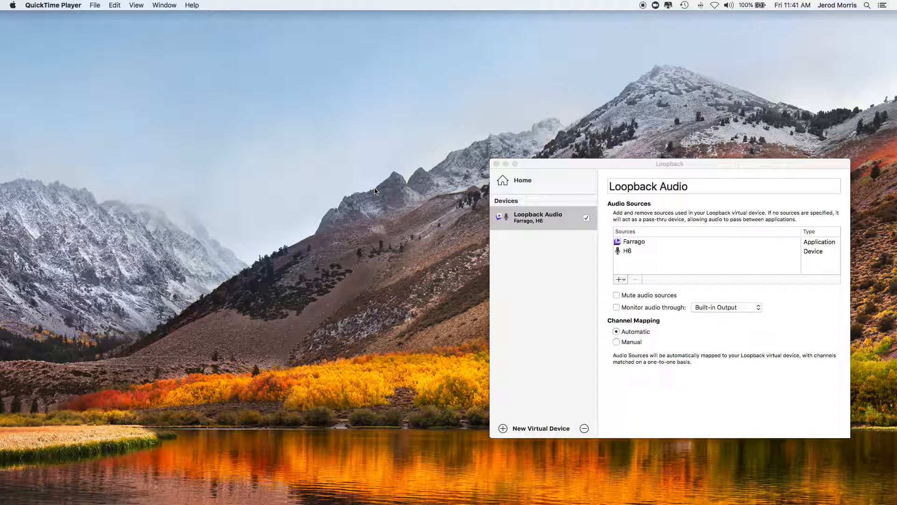
pyautogui.moveTo(378, 199)
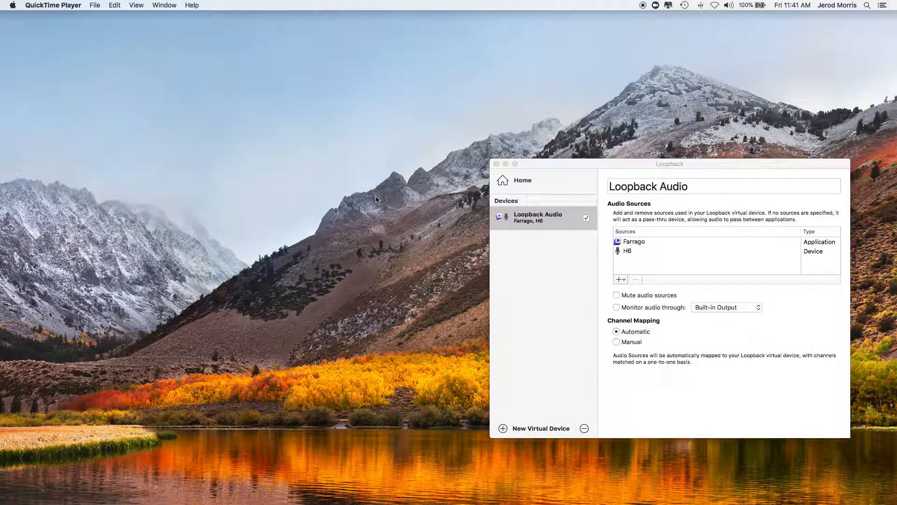
pyautogui.moveTo(379, 202)
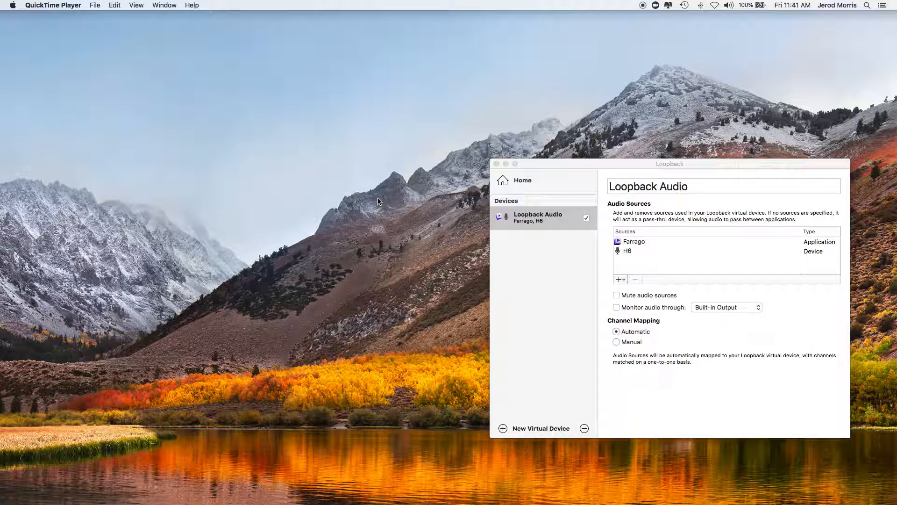
pyautogui.moveTo(558, 243)
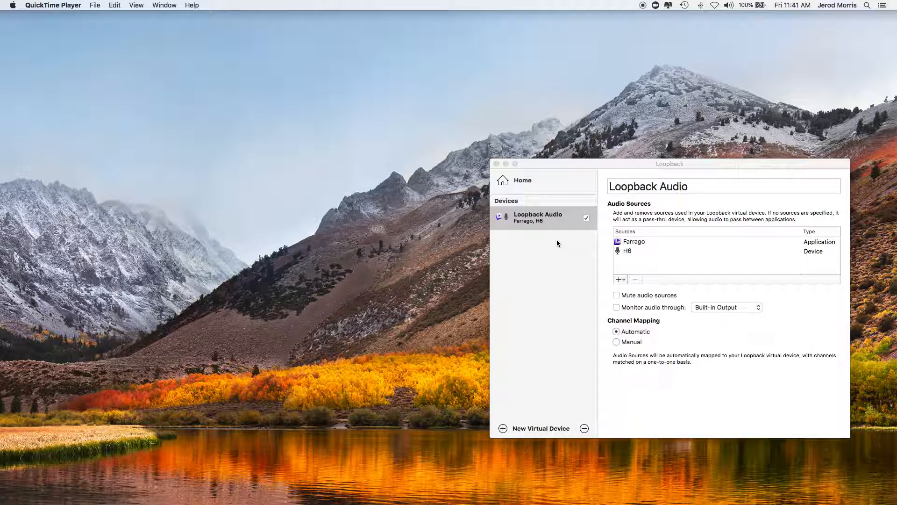
pyautogui.moveTo(648, 175)
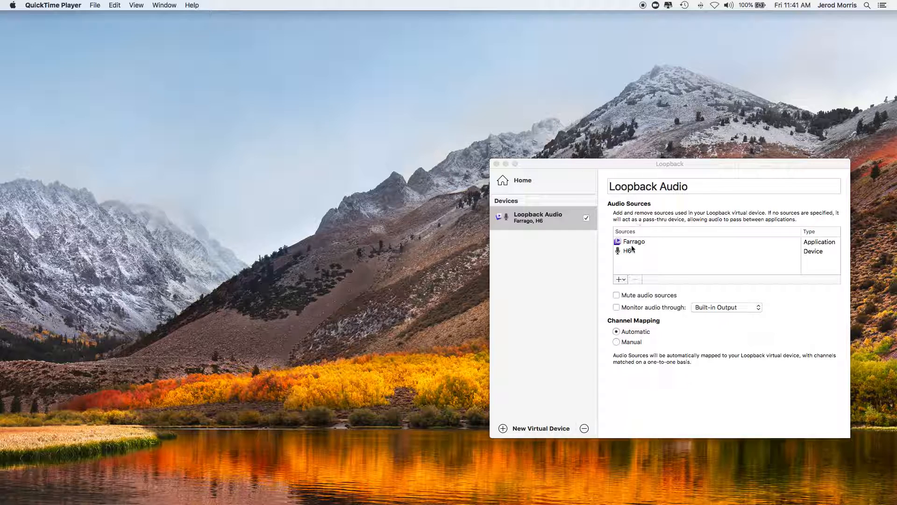
pyautogui.moveTo(634, 257)
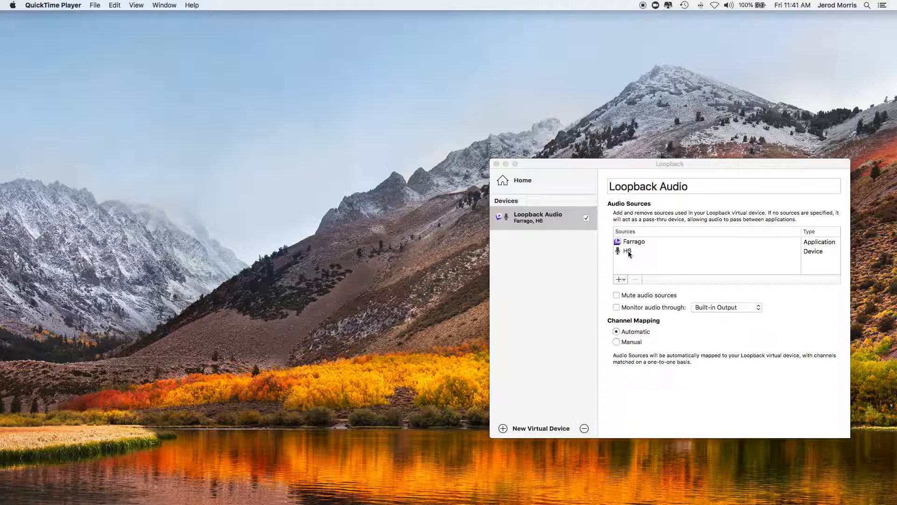
pyautogui.moveTo(631, 257)
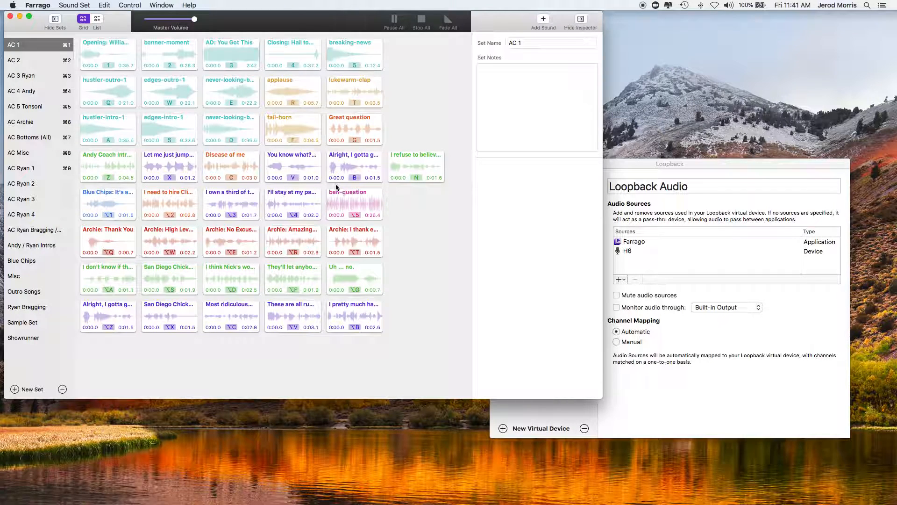
# Step: Open Farrago's Showrunner sound set and show the prize-wheel clip in the inspector
pyautogui.click(23, 338)
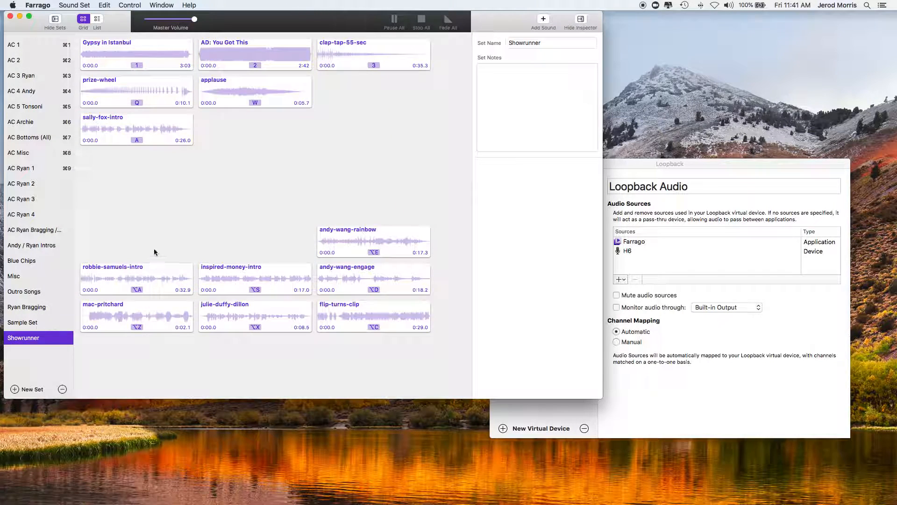
pyautogui.moveTo(144, 92)
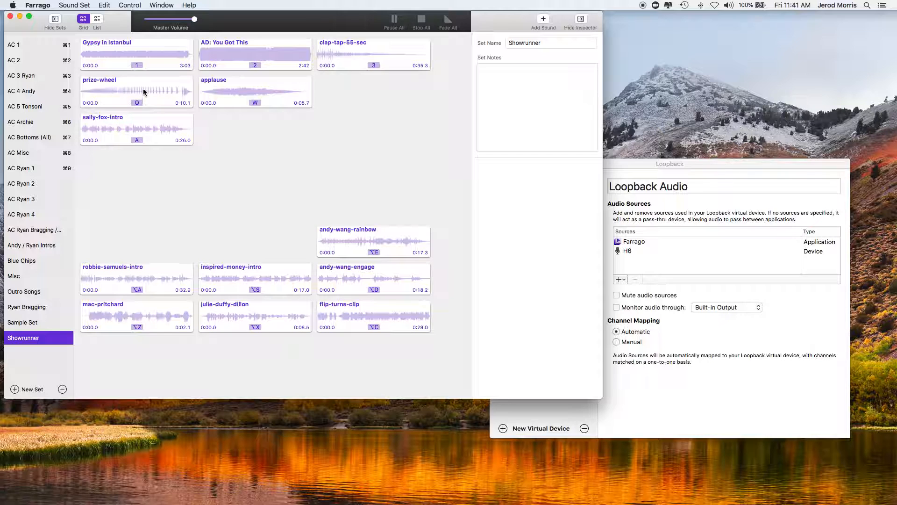
pyautogui.click(136, 91)
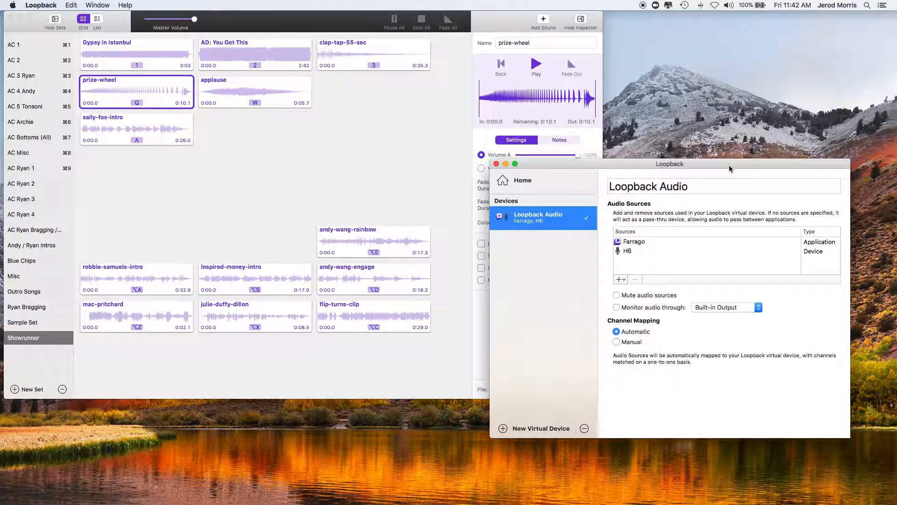
pyautogui.moveTo(638, 247)
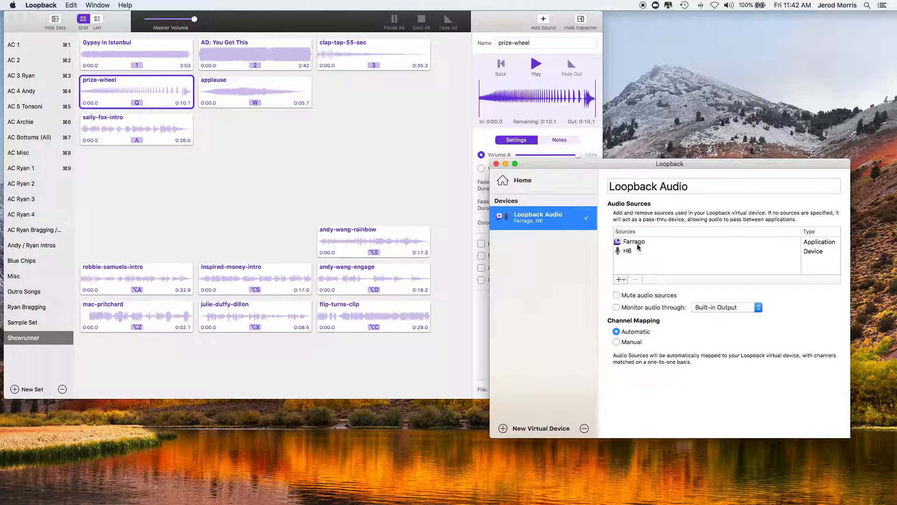
pyautogui.moveTo(632, 253)
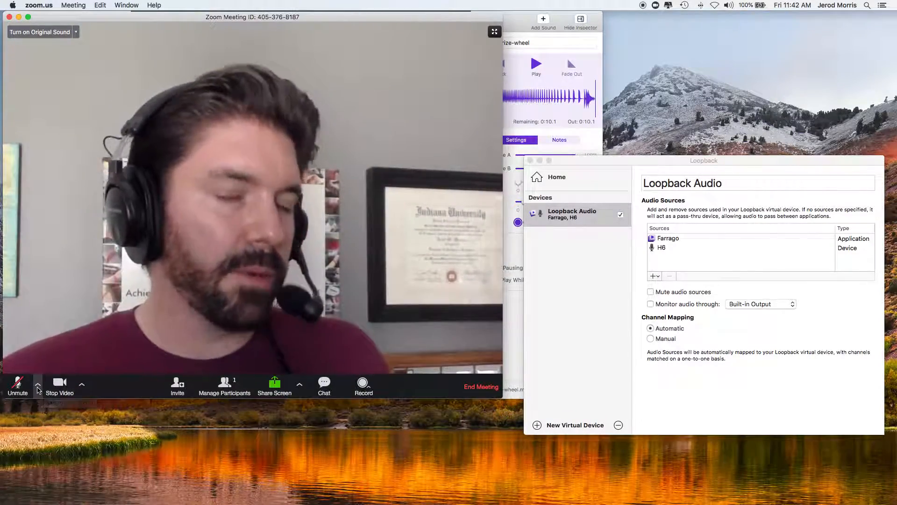
# Step: Play Farrago's applause clip into the Zoom meeting, then stop it
pyautogui.click(38, 382)
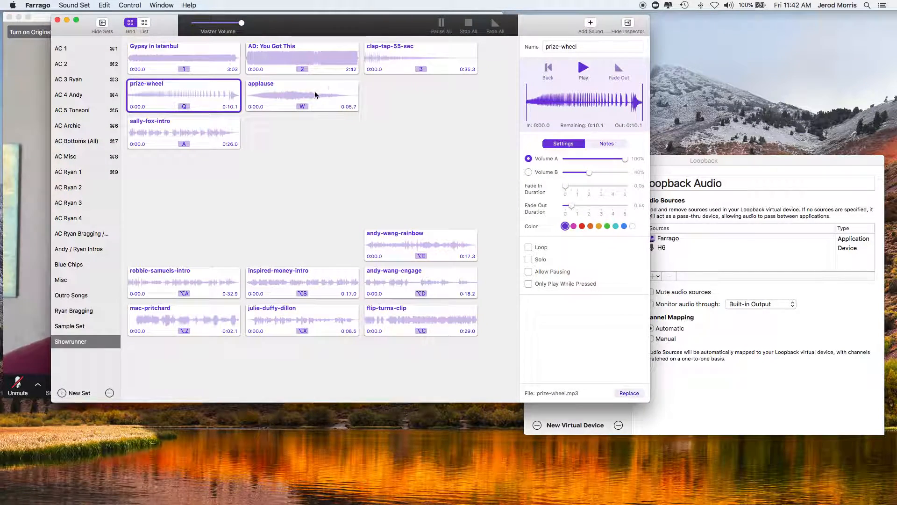
pyautogui.click(315, 95)
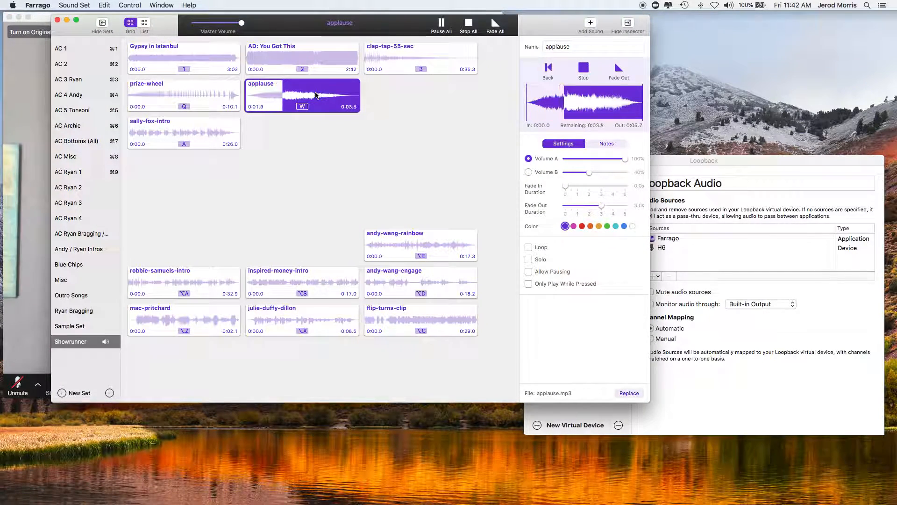
pyautogui.click(468, 24)
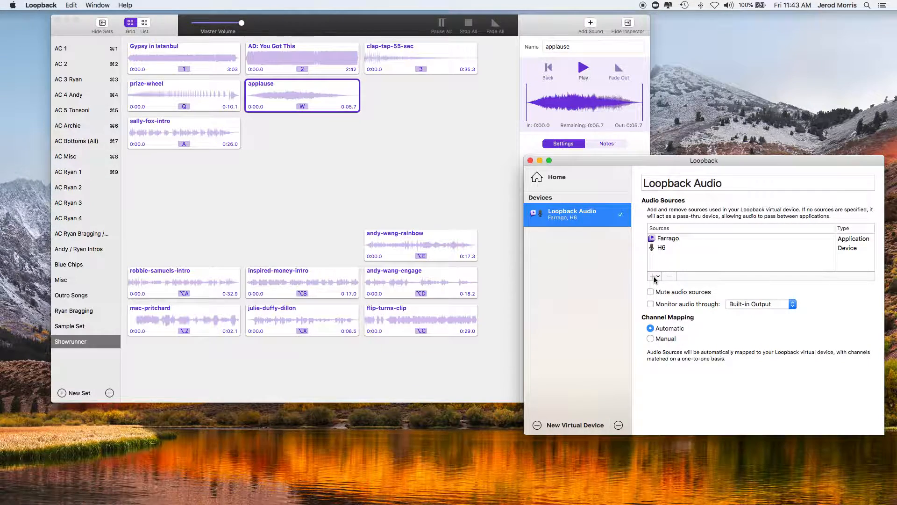
# Step: Show Loopback's Sources + dropdown listing recent applications and audio devices
pyautogui.click(653, 276)
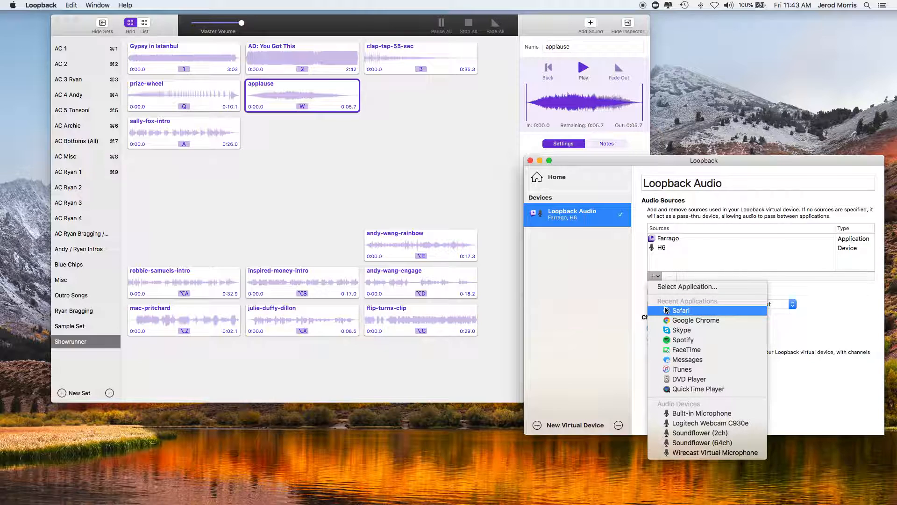
pyautogui.moveTo(688, 360)
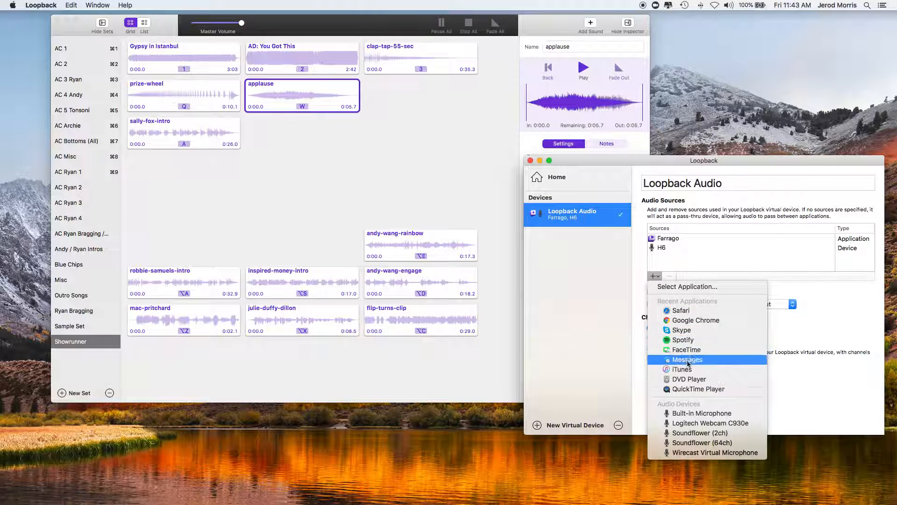
pyautogui.moveTo(689, 368)
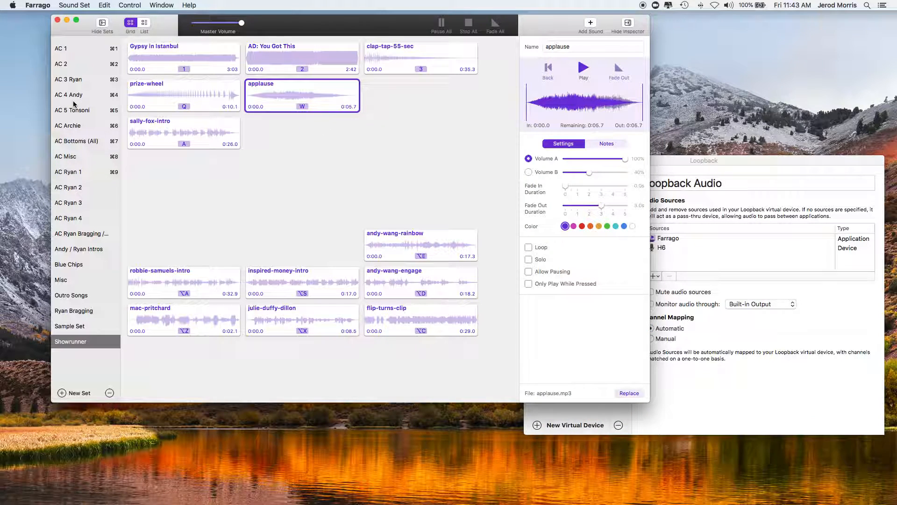
pyautogui.moveTo(87, 106)
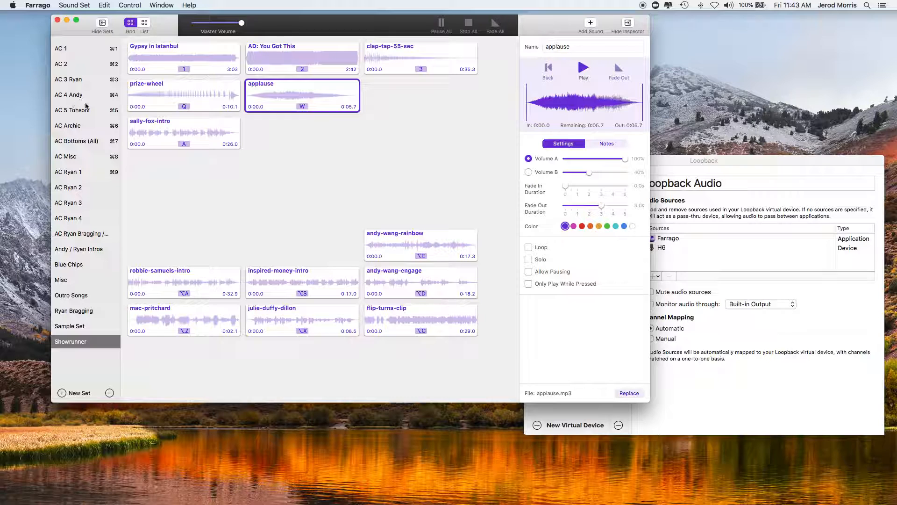
pyautogui.moveTo(78, 350)
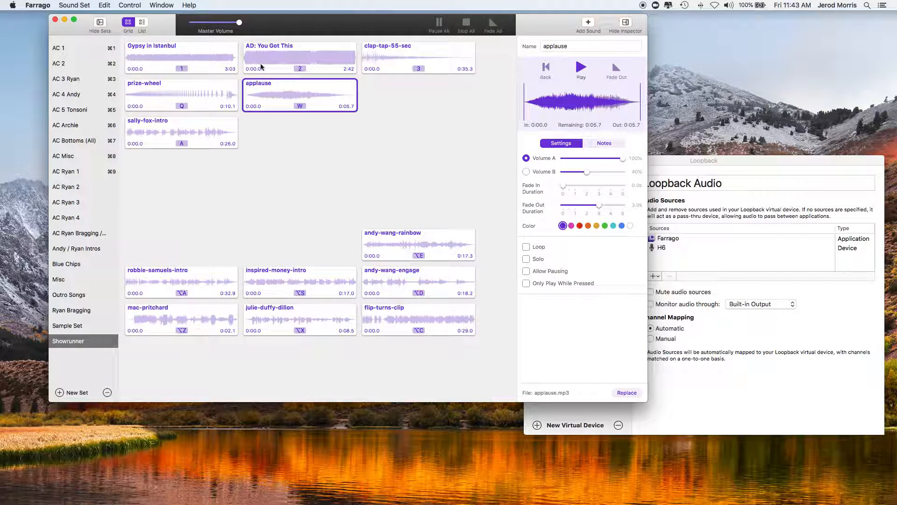
pyautogui.moveTo(182, 59)
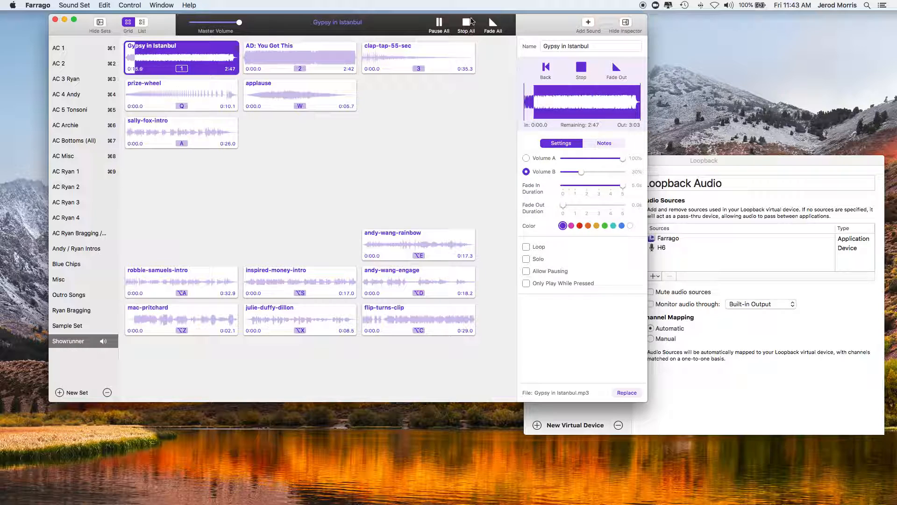
# Step: Stop Gypsy in Istanbul playback and show the AD: You Got This clip's inspector
pyautogui.click(466, 23)
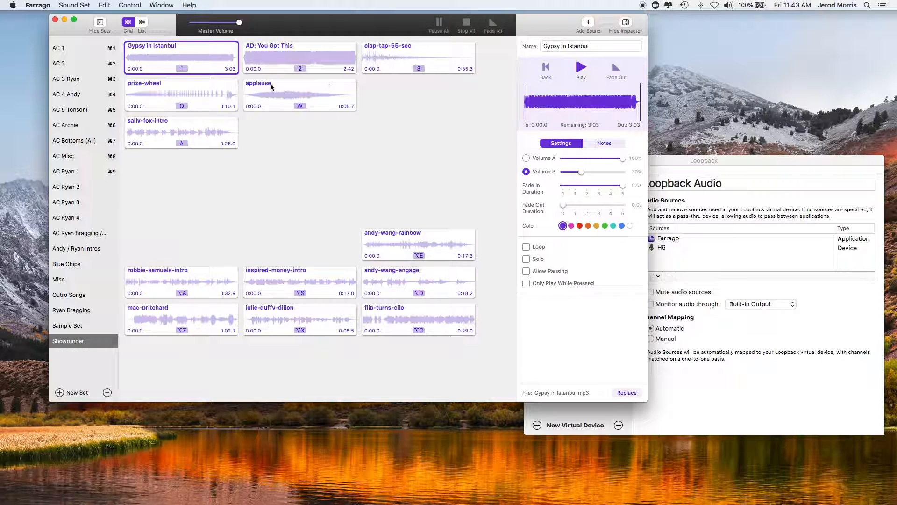
pyautogui.click(299, 56)
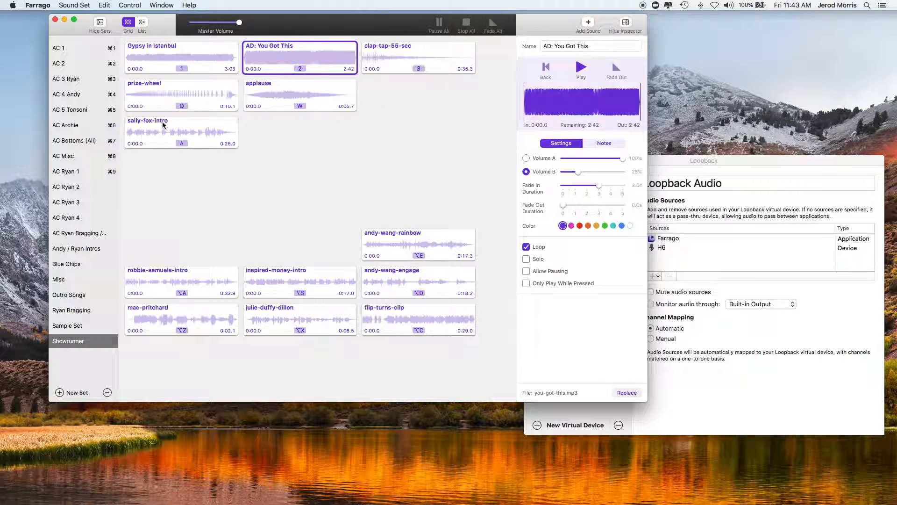
pyautogui.moveTo(85, 187)
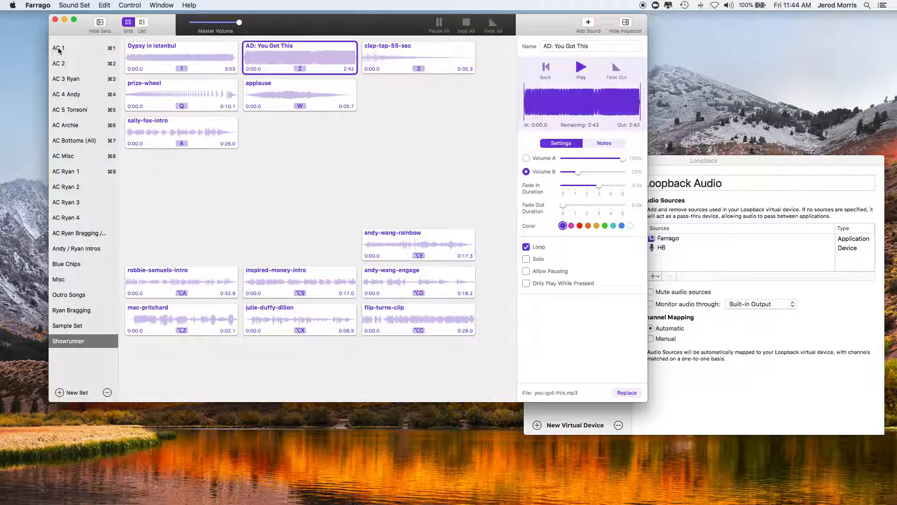
# Step: Browse AC Ryan 2, AC Bottoms (All) and AC 5 Tonsoni, then show AC 1's fail-horn inspector
pyautogui.click(61, 48)
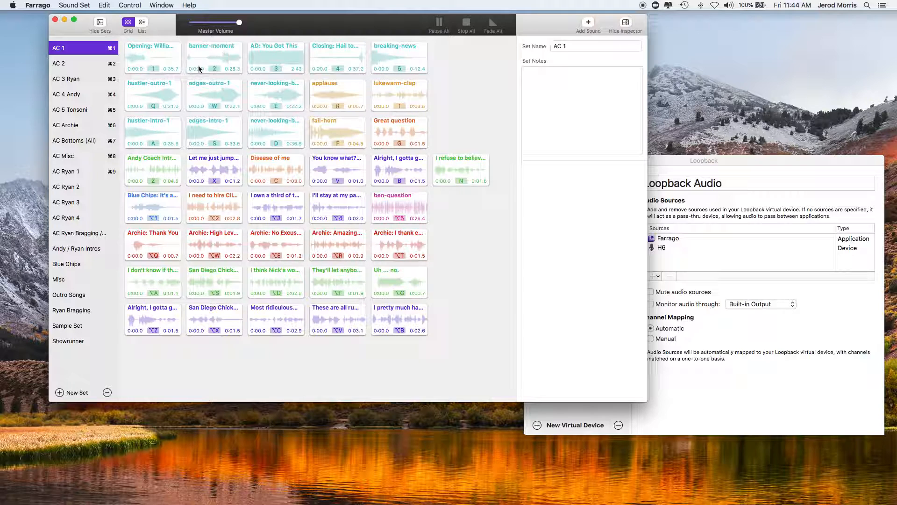
pyautogui.moveTo(245, 195)
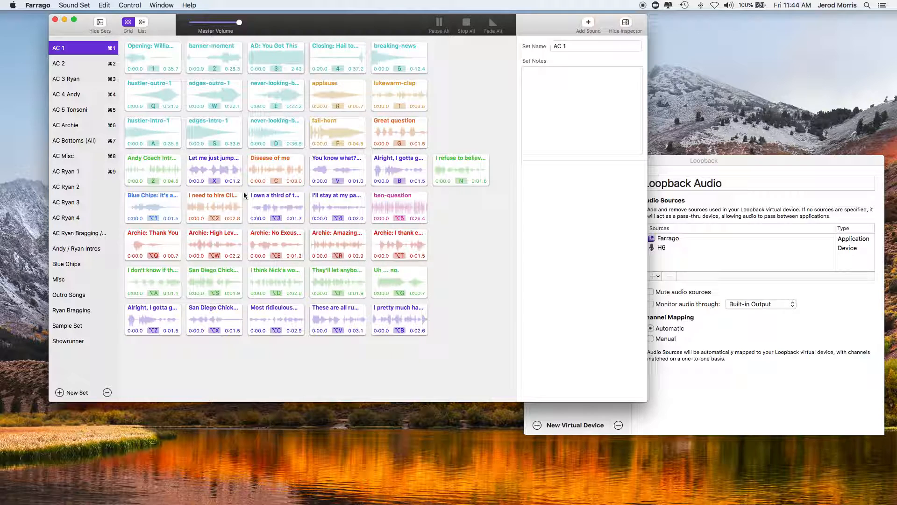
pyautogui.moveTo(294, 187)
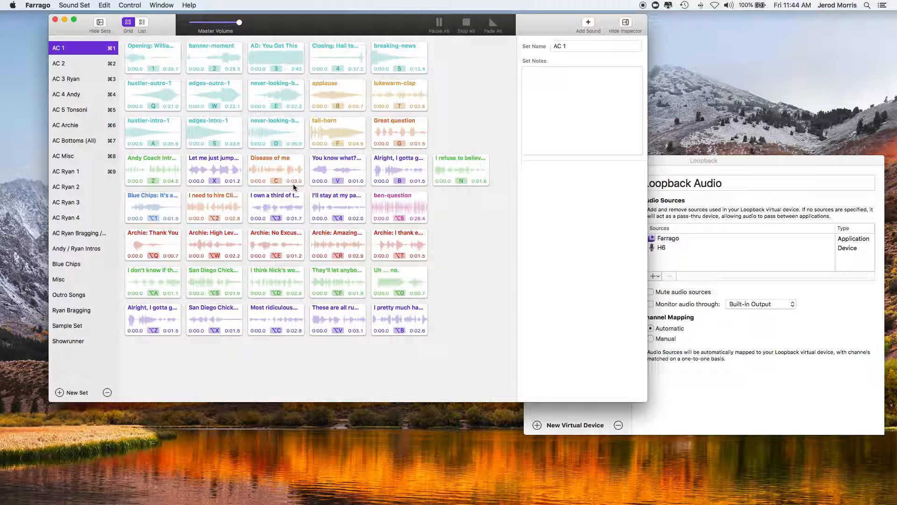
pyautogui.moveTo(215, 167)
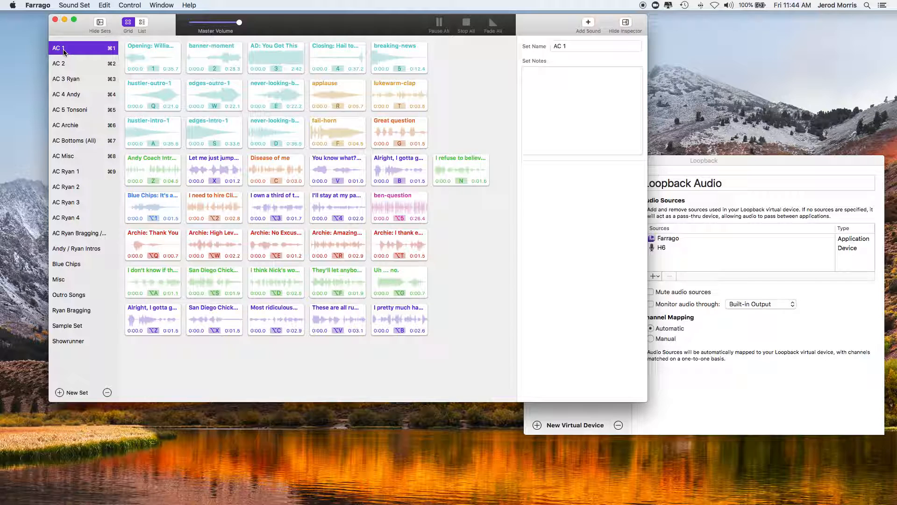
pyautogui.moveTo(75, 148)
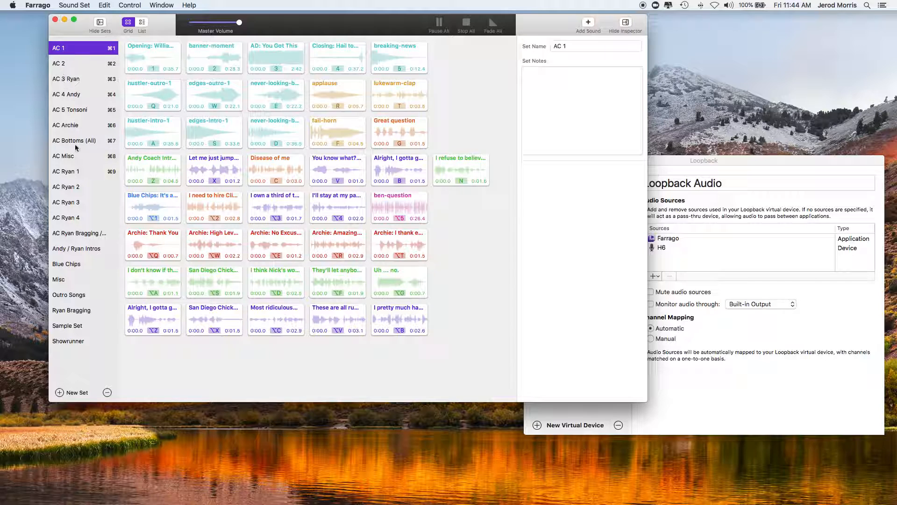
pyautogui.click(66, 187)
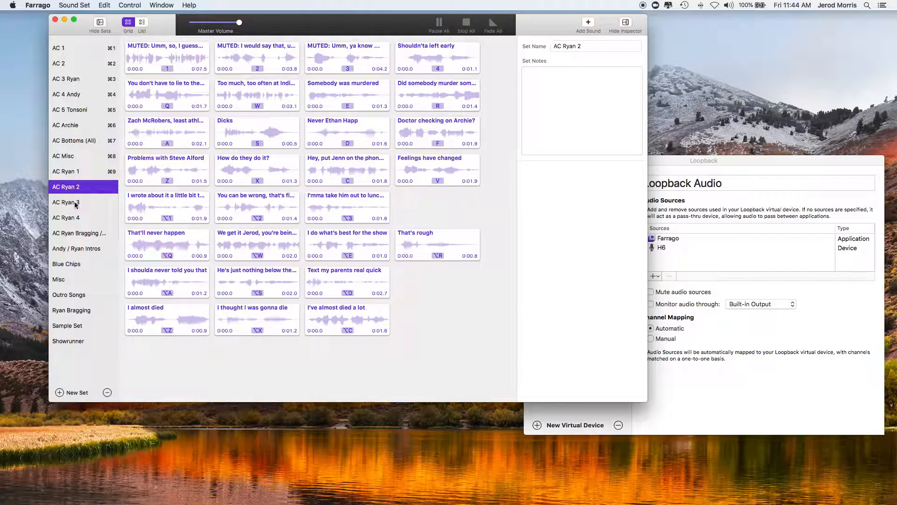
pyautogui.click(74, 141)
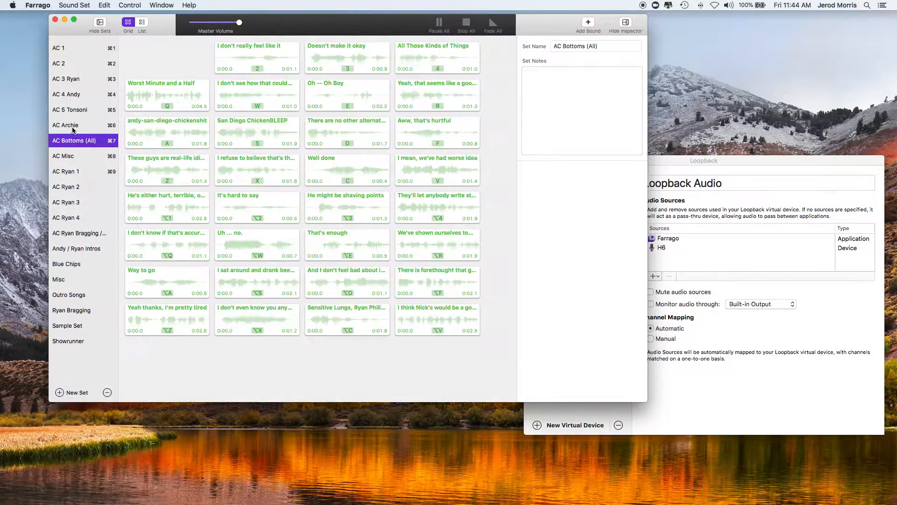
pyautogui.click(69, 110)
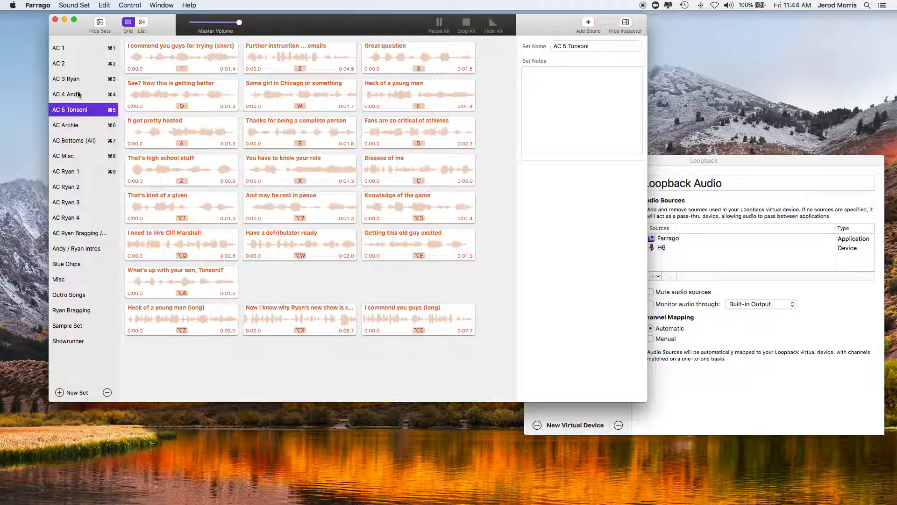
pyautogui.click(60, 48)
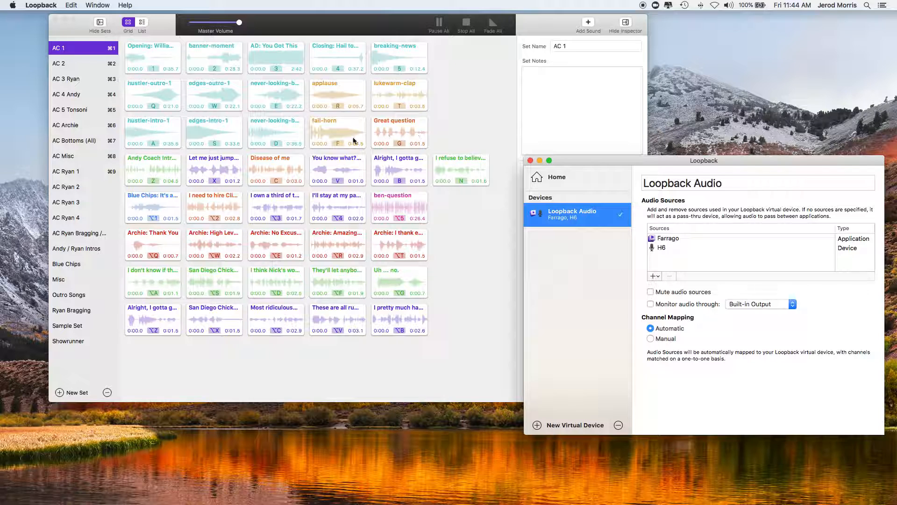
pyautogui.click(337, 133)
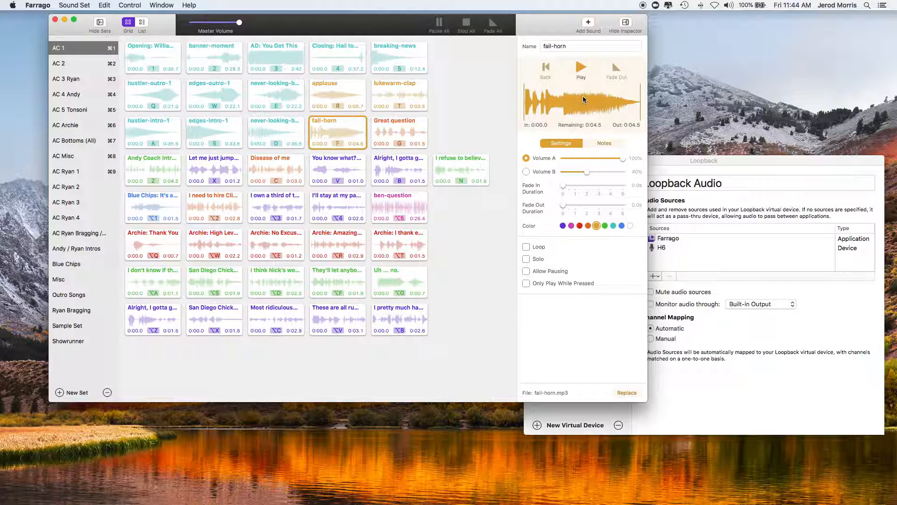
pyautogui.moveTo(632, 239)
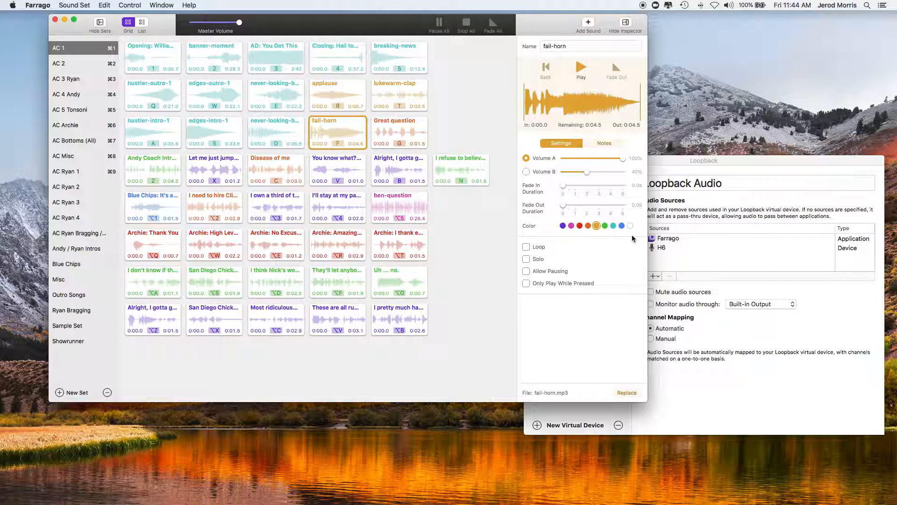
pyautogui.moveTo(617, 241)
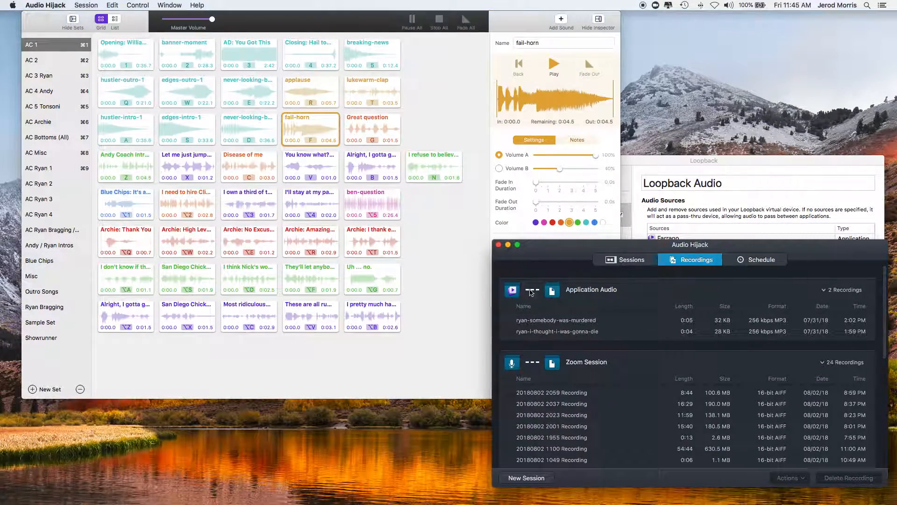
# Step: Switch Audio Hijack from Recordings to the Sessions list, showing Application Audio and Zoom Session
pyautogui.click(624, 259)
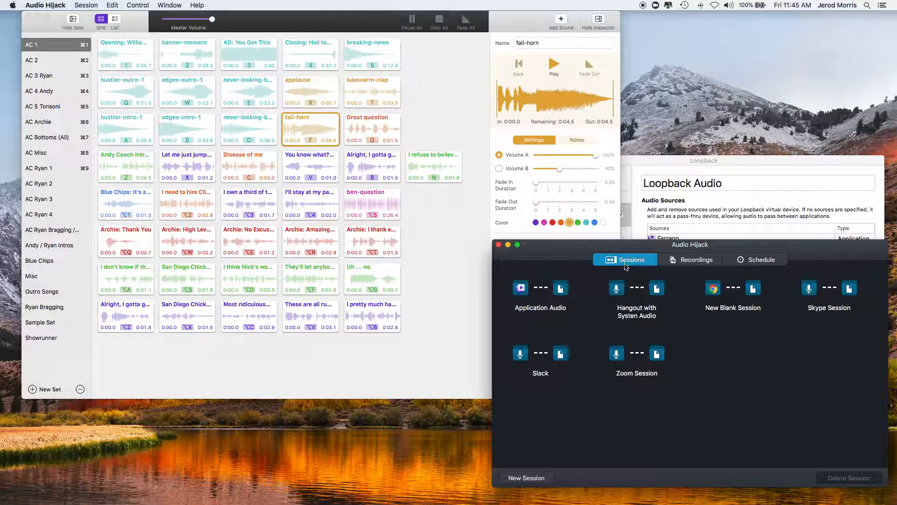
pyautogui.moveTo(822, 304)
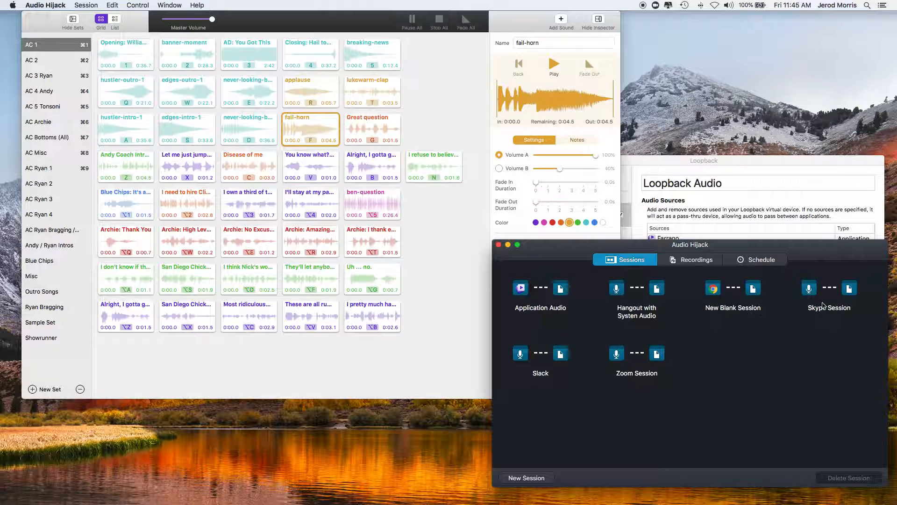
pyautogui.moveTo(655, 379)
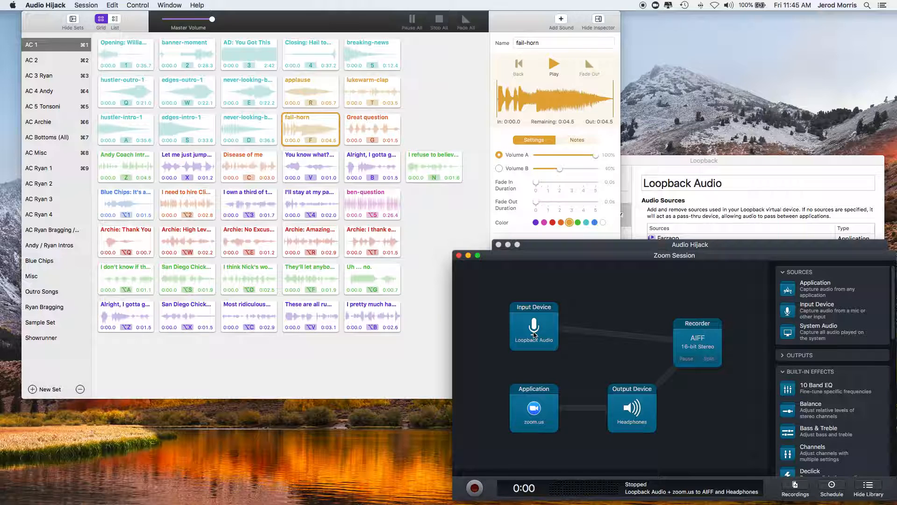
pyautogui.moveTo(536, 324)
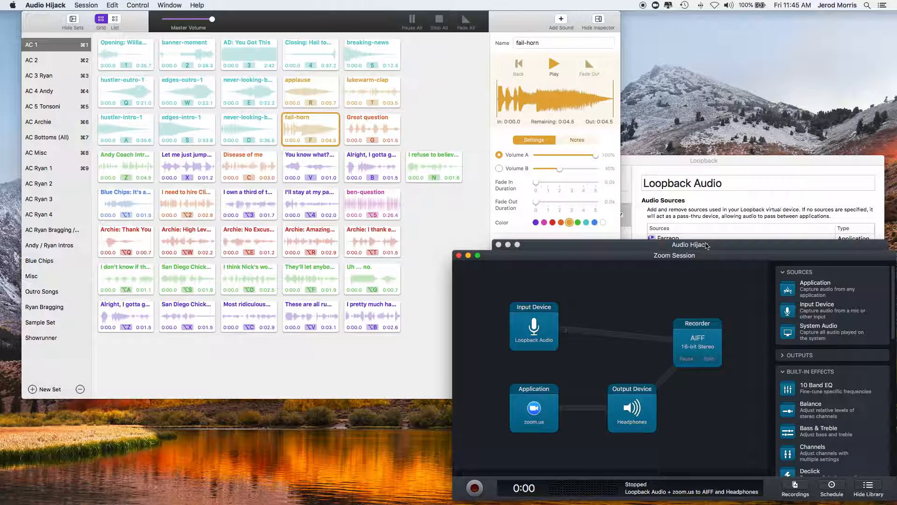
pyautogui.moveTo(522, 331)
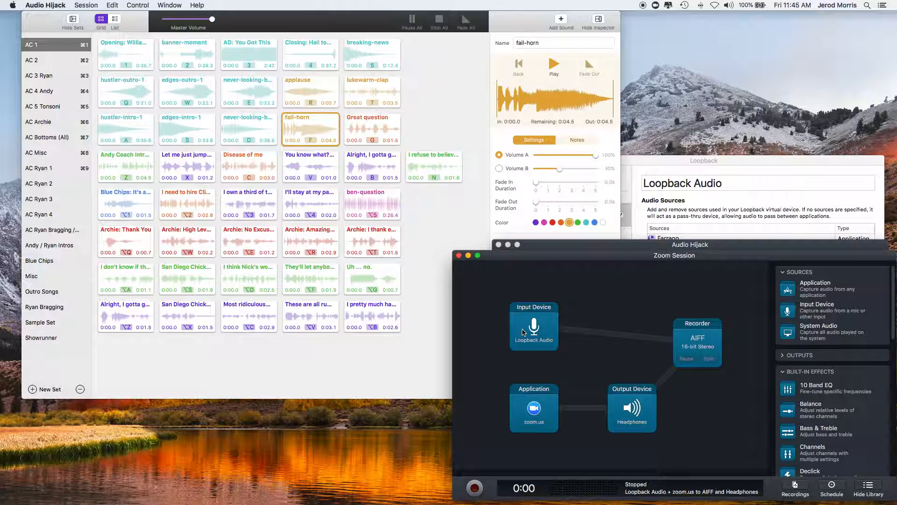
pyautogui.moveTo(539, 421)
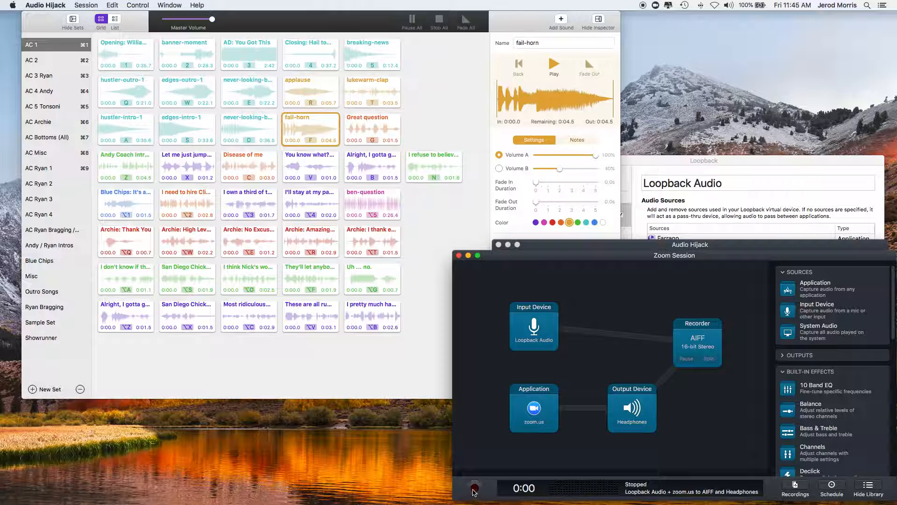
# Step: Start recording the Zoom Session to AIFF with the Record button
pyautogui.click(475, 489)
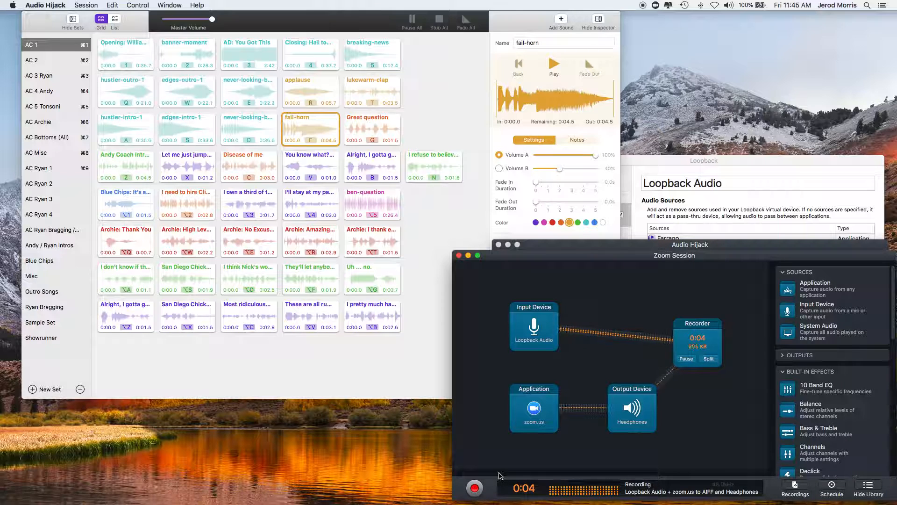
pyautogui.moveTo(669, 395)
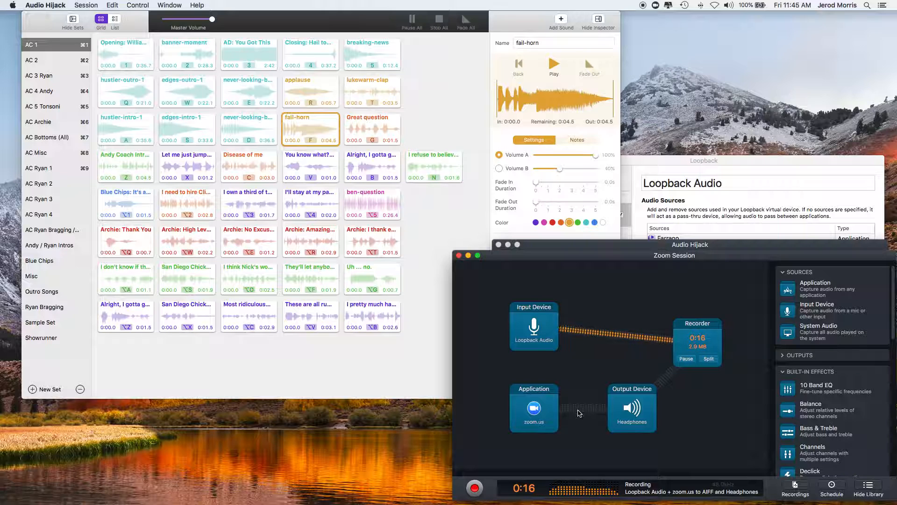
pyautogui.moveTo(567, 410)
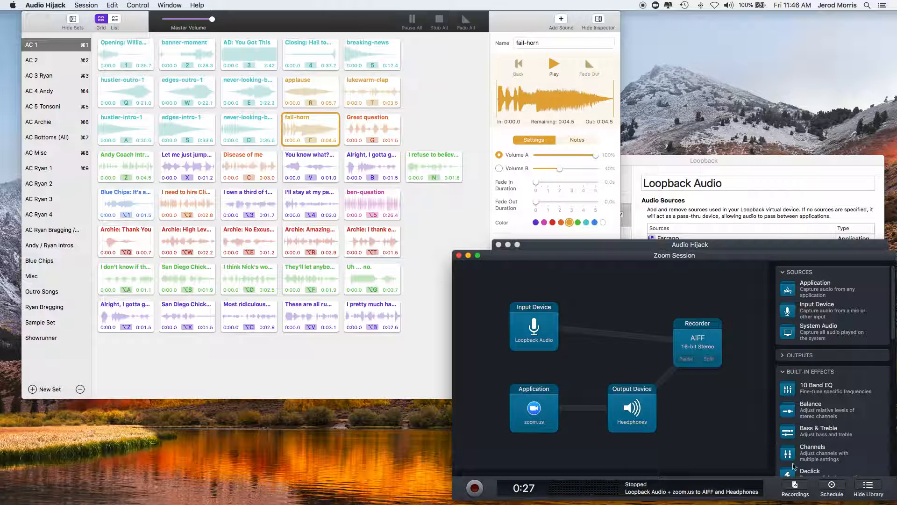
pyautogui.click(690, 260)
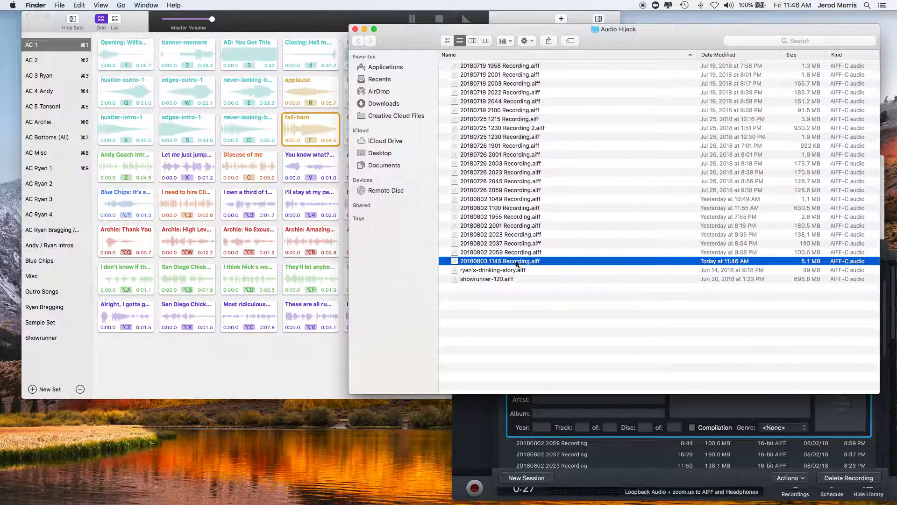
pyautogui.moveTo(507, 263)
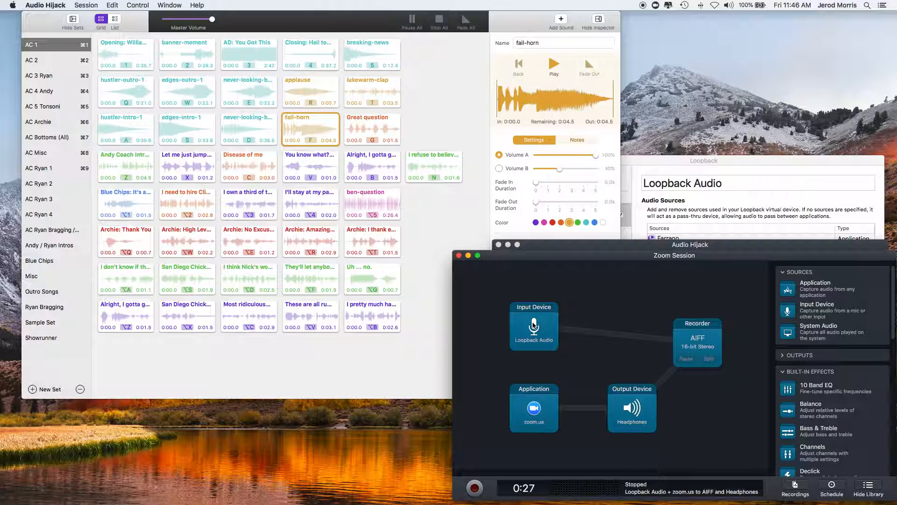
pyautogui.moveTo(261, 235)
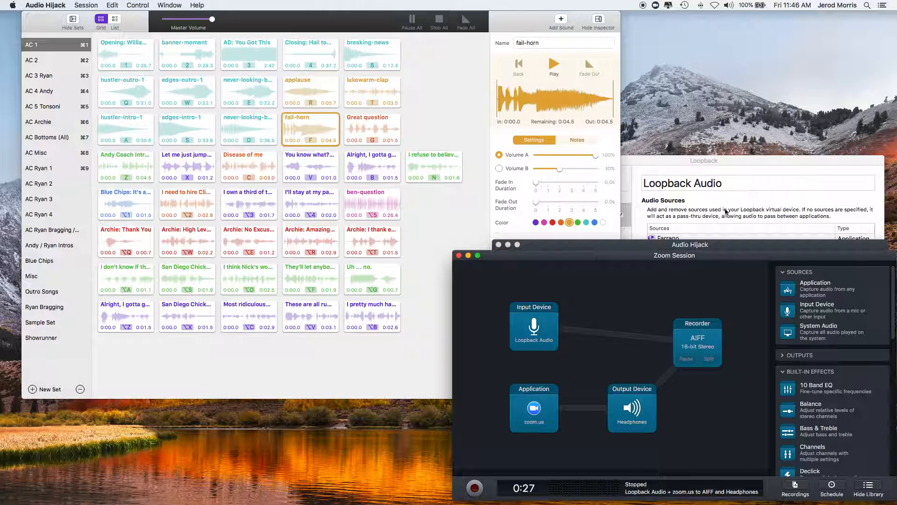
pyautogui.moveTo(735, 163)
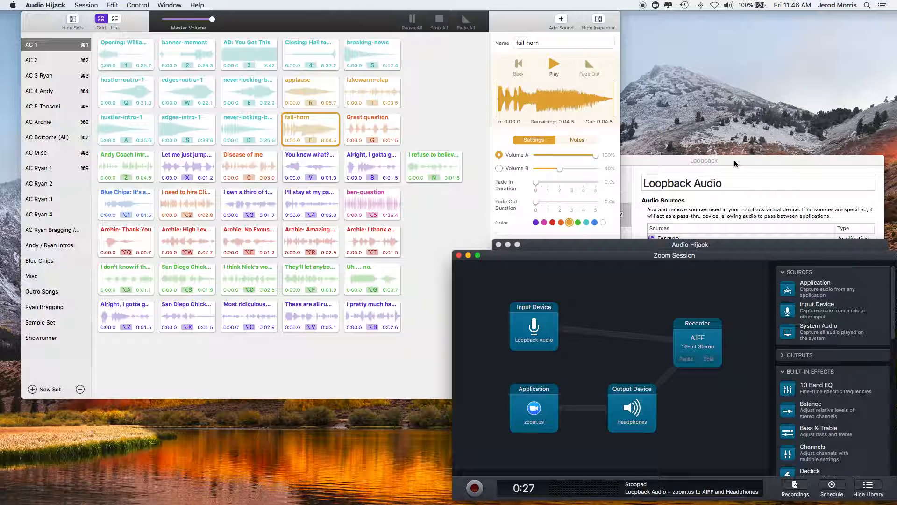
pyautogui.moveTo(661, 267)
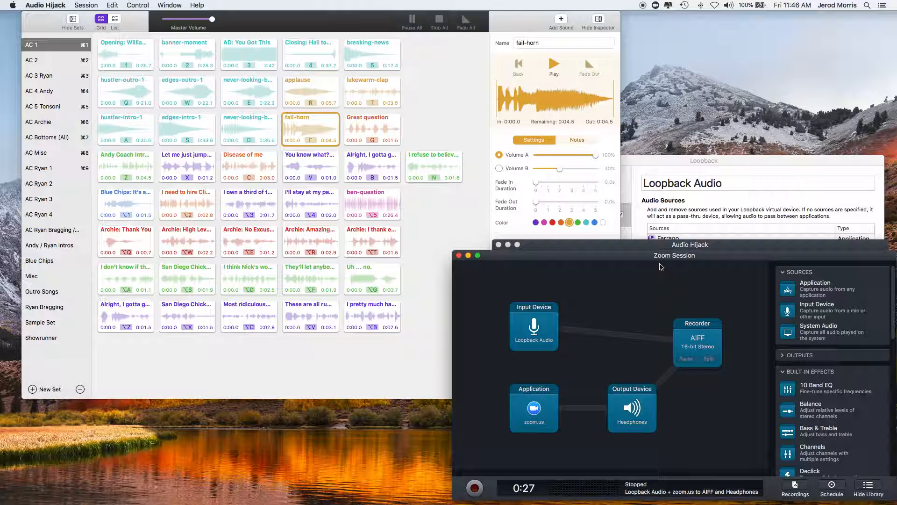
pyautogui.moveTo(696, 244)
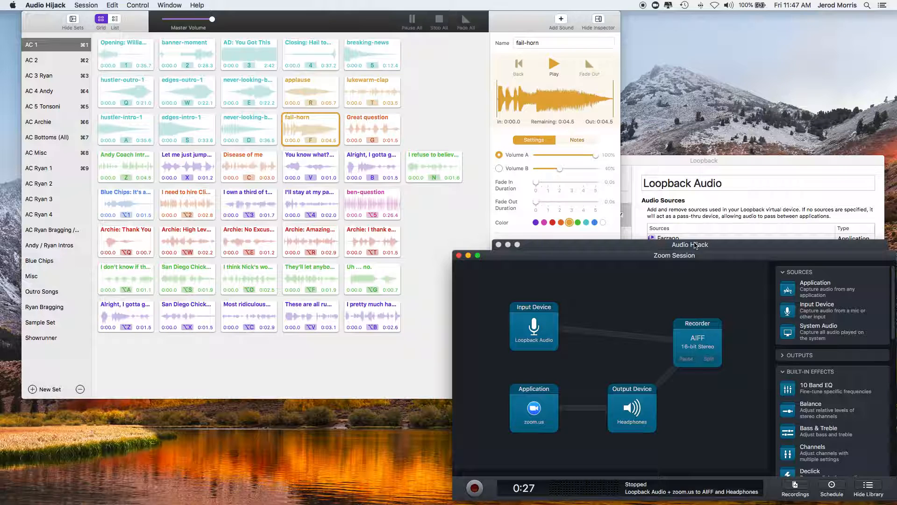
pyautogui.moveTo(695, 245)
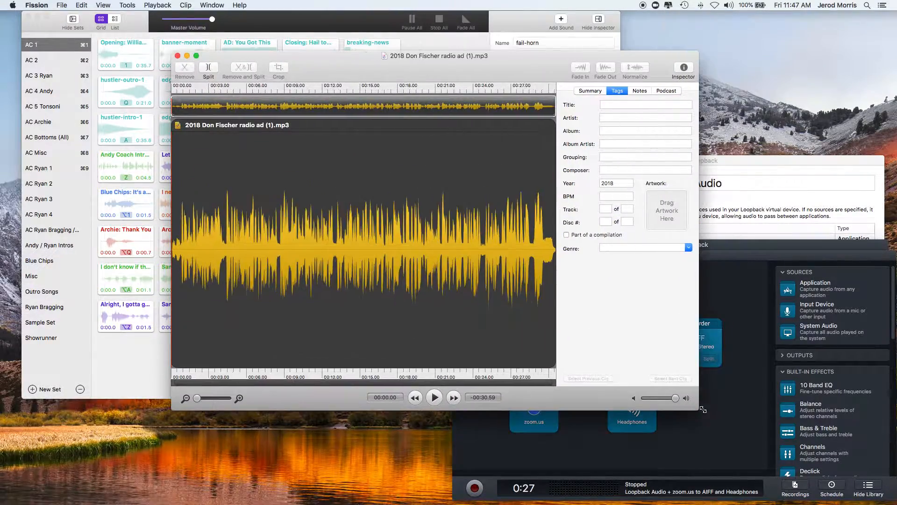
# Step: Widen Fission's editor, preview the radio ad, and save it as test-file.mp3
pyautogui.moveTo(703, 408); pyautogui.dragTo(740, 416)
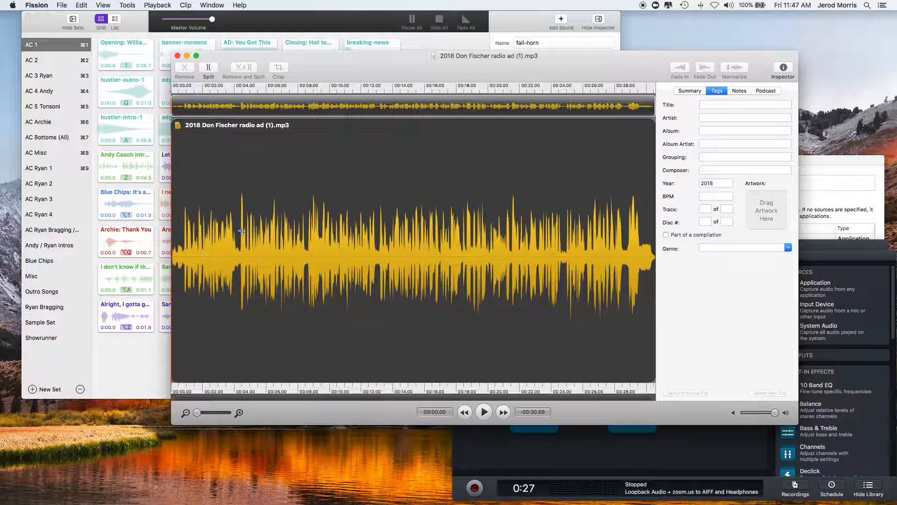
pyautogui.click(483, 412)
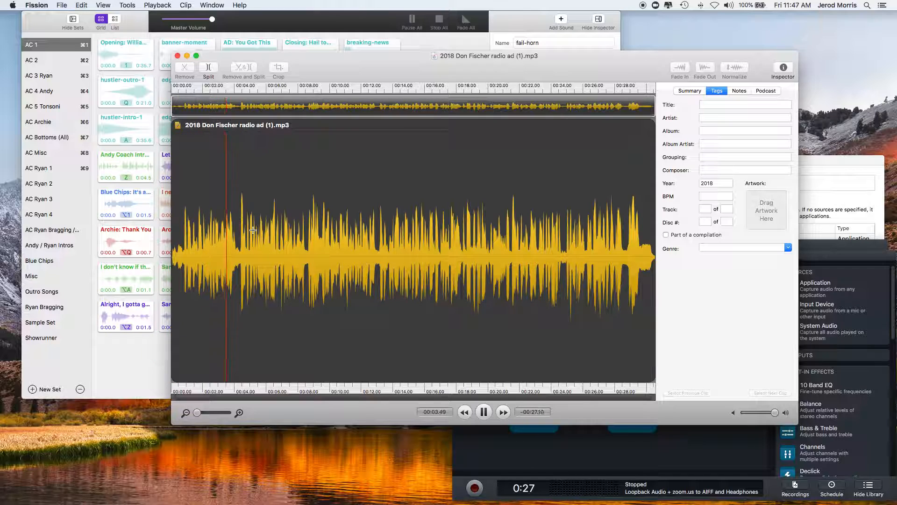
pyautogui.click(484, 412)
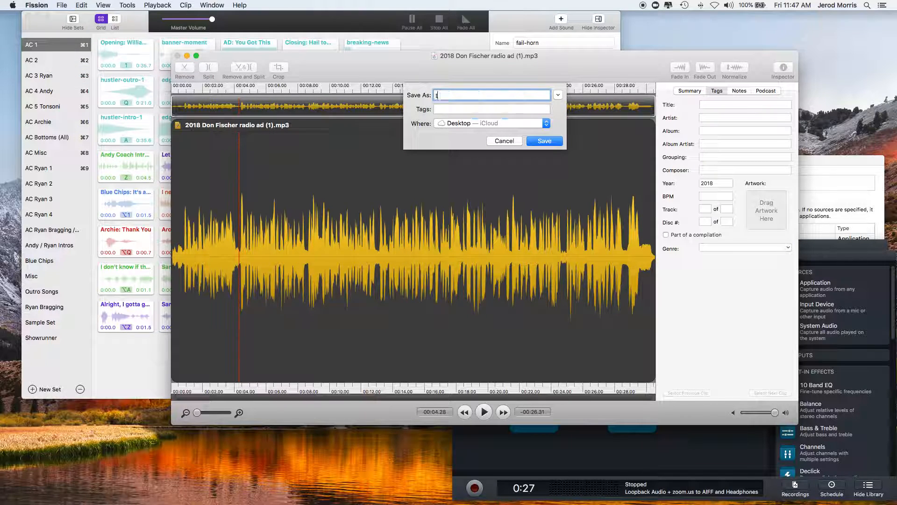
pyautogui.write('test-file')
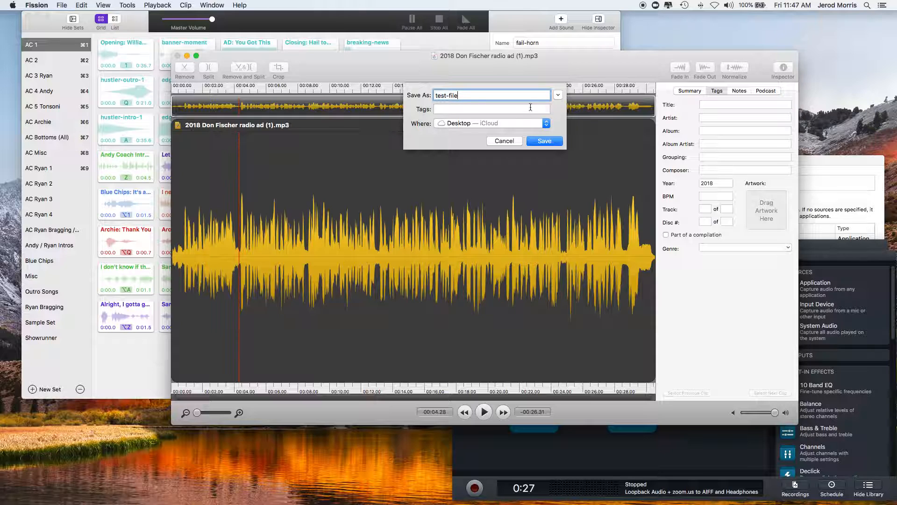
pyautogui.click(545, 140)
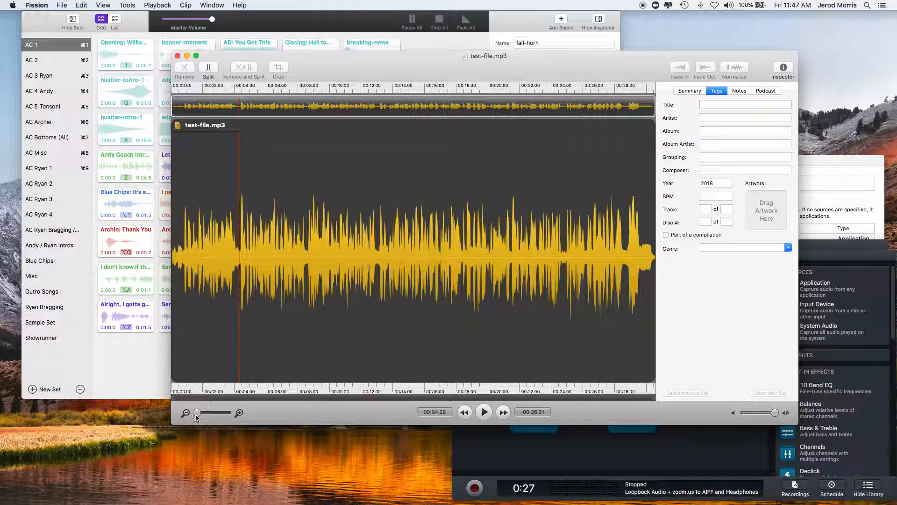
# Step: Zoom into test-file.mp3, split at the playhead, and remove the short silent opening clip
pyautogui.moveTo(197, 412); pyautogui.dragTo(204, 413)
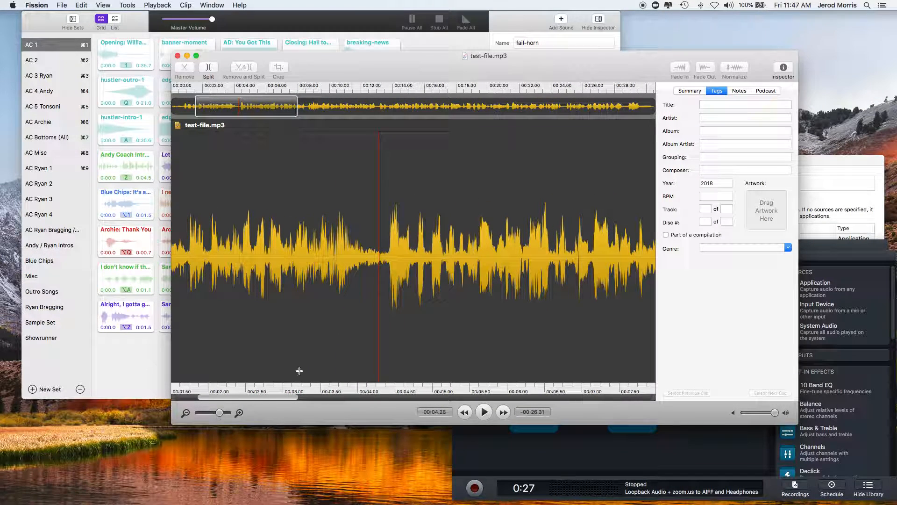
pyautogui.moveTo(329, 212)
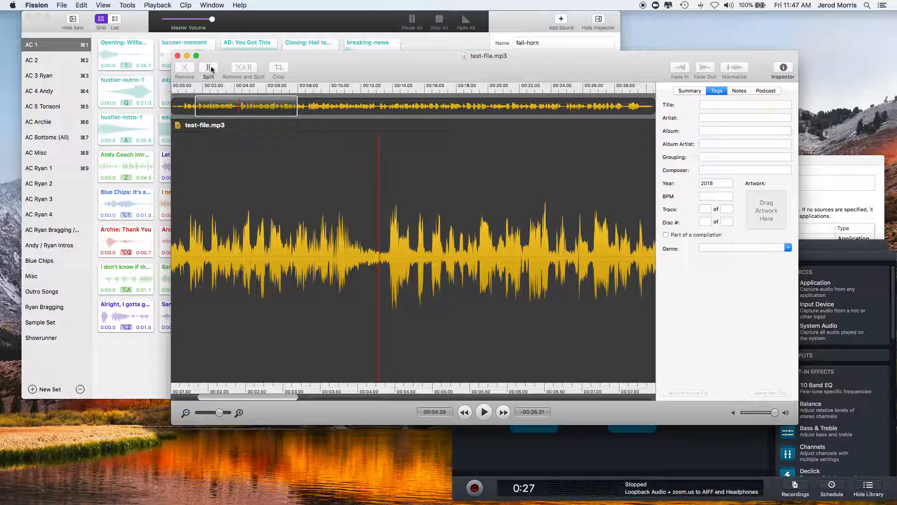
pyautogui.click(208, 68)
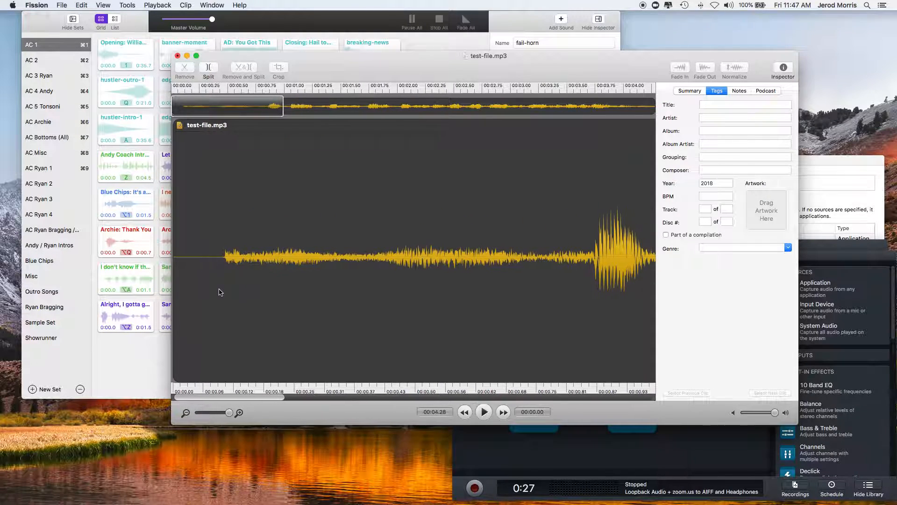
pyautogui.click(214, 249)
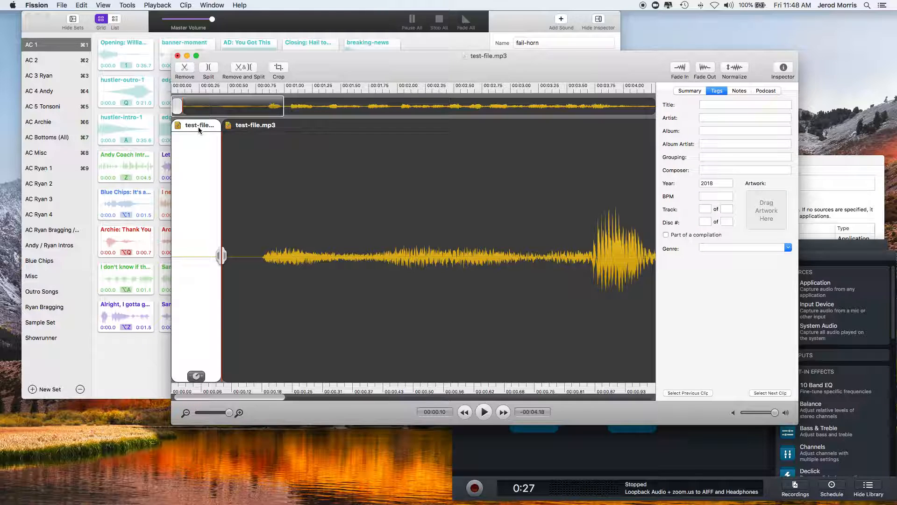
pyautogui.click(484, 412)
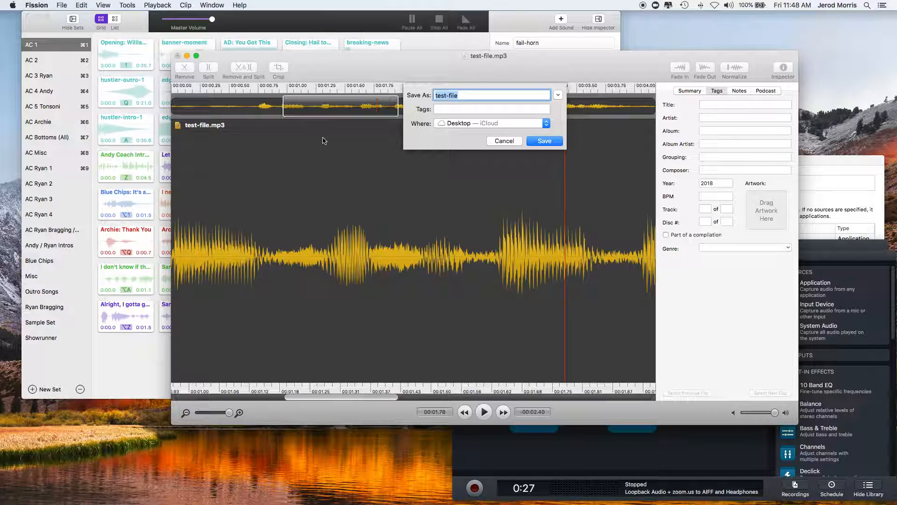
# Step: Save the clip as test-file and replace the existing test-file.mp3 on the Desktop
pyautogui.click(545, 141)
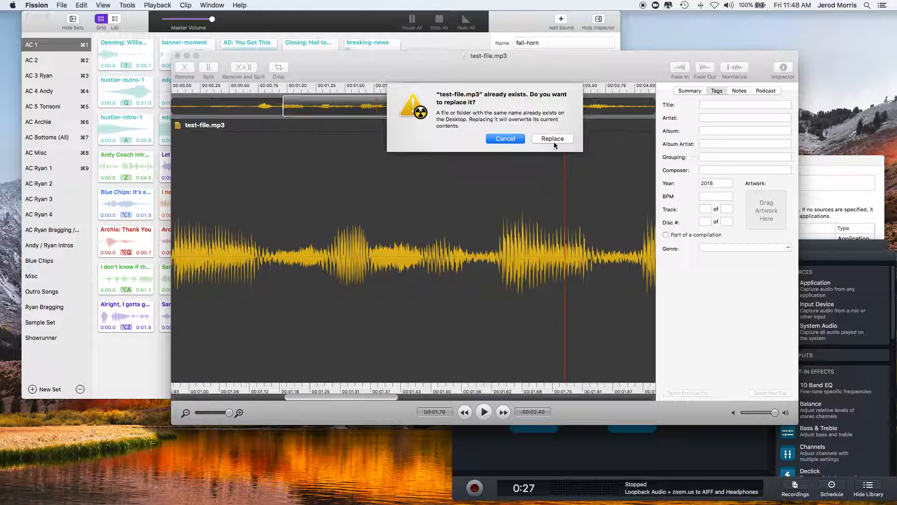
pyautogui.click(552, 138)
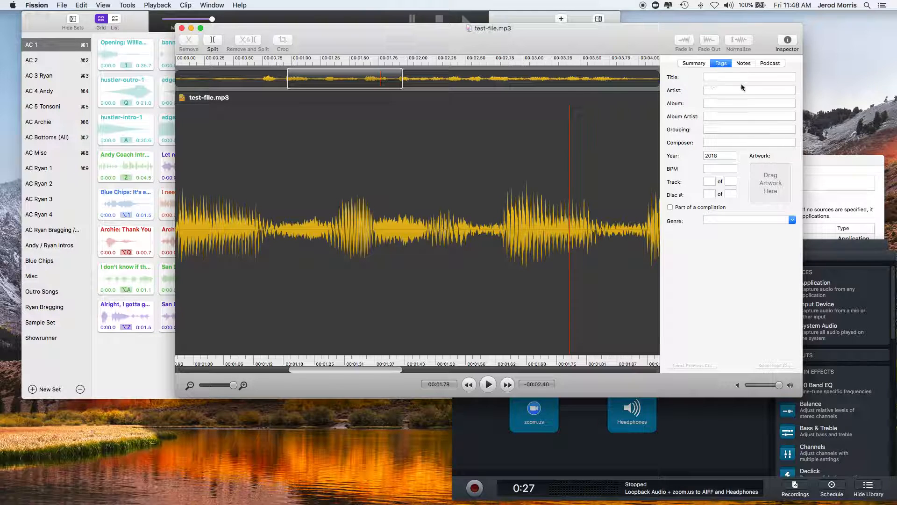
pyautogui.moveTo(753, 87)
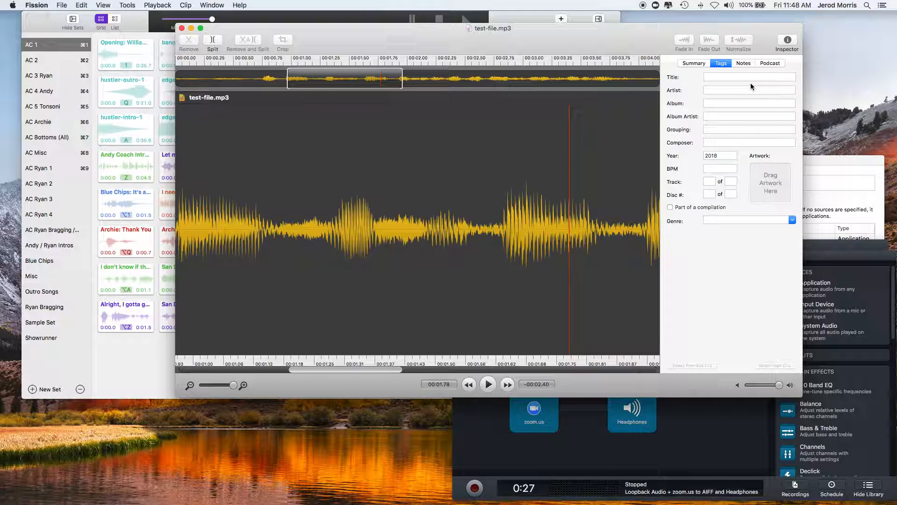
# Step: Show test-file.mp3's summary in the Inspector: 67 KB, 128 kbps MP3, 4.18 seconds
pyautogui.click(770, 63)
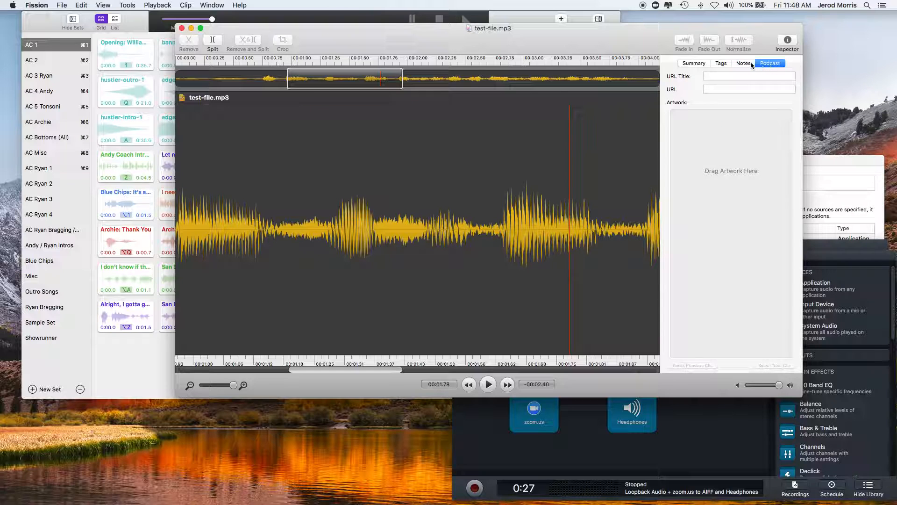
pyautogui.click(694, 63)
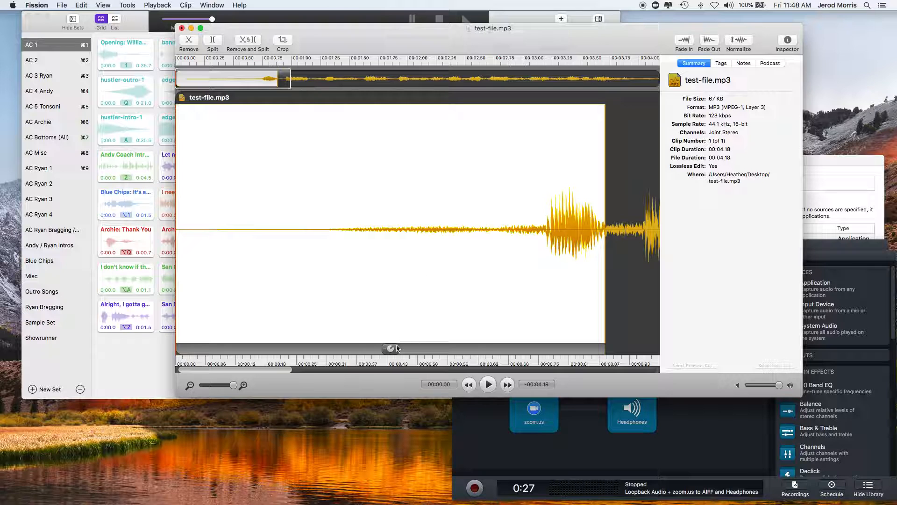
pyautogui.click(390, 349)
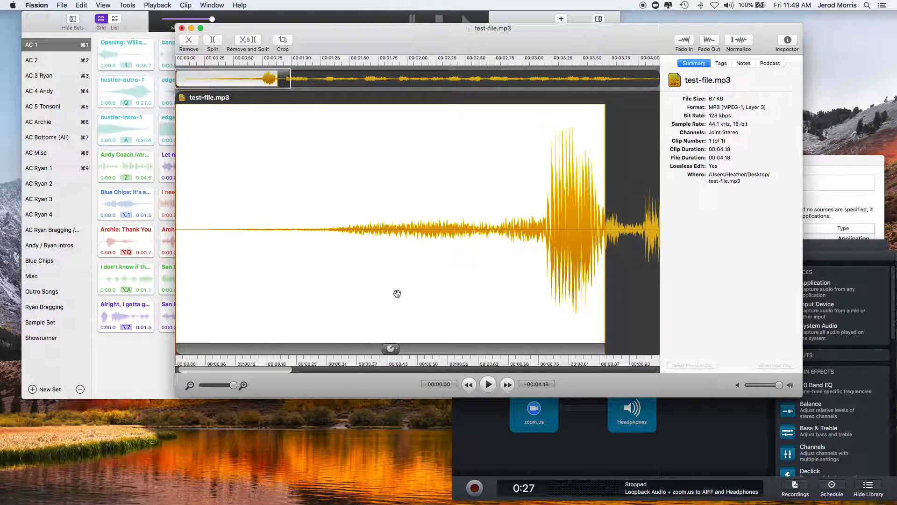
pyautogui.moveTo(394, 97)
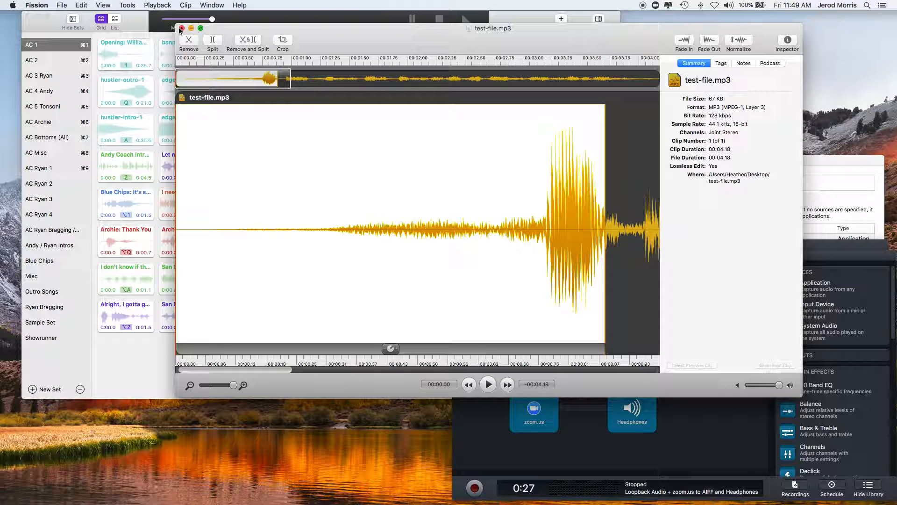
# Step: Close test-file.mp3, answering the save-changes alert, then close the Loopback window
pyautogui.click(186, 29)
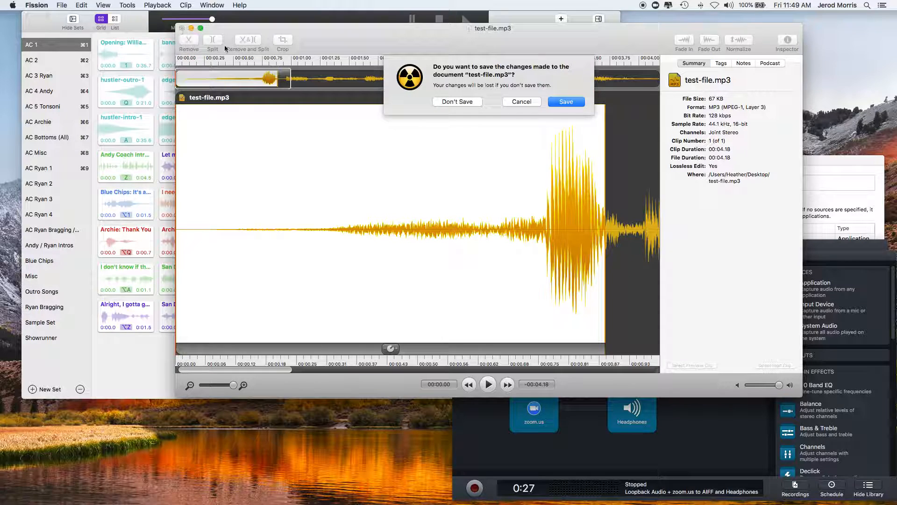
pyautogui.click(457, 102)
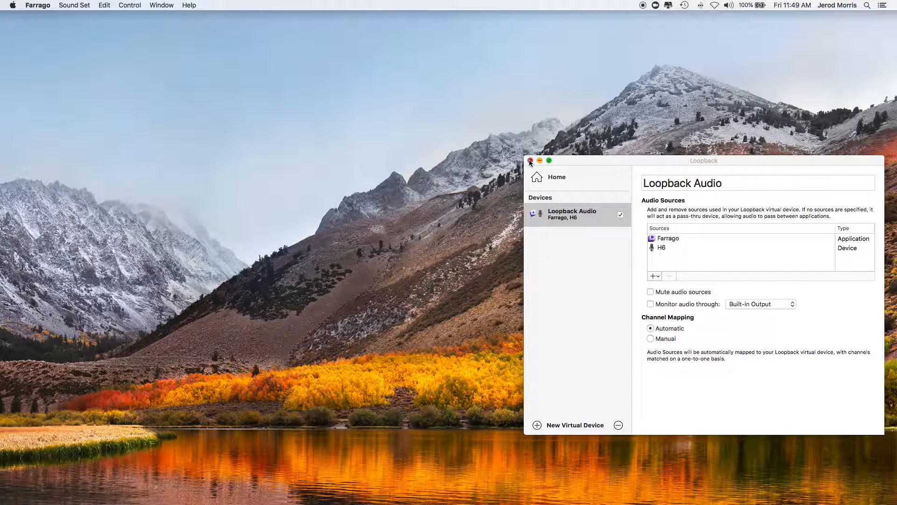
pyautogui.click(530, 160)
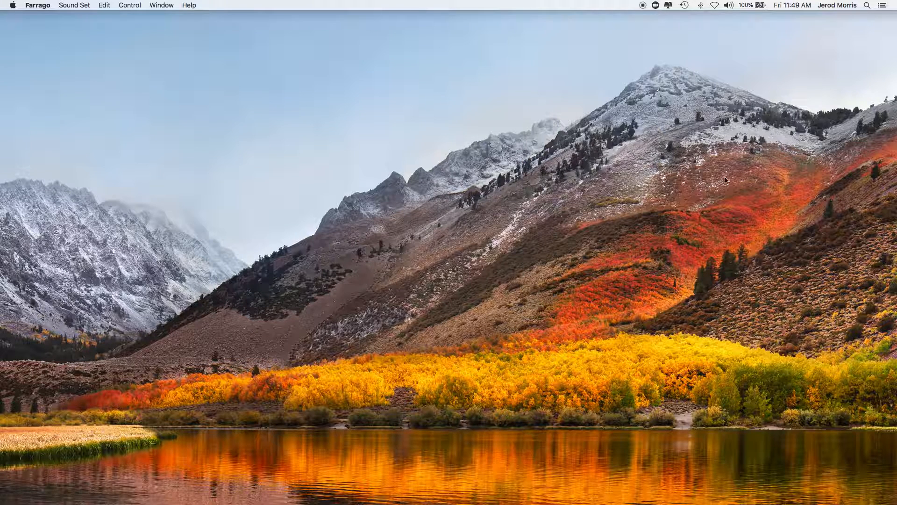